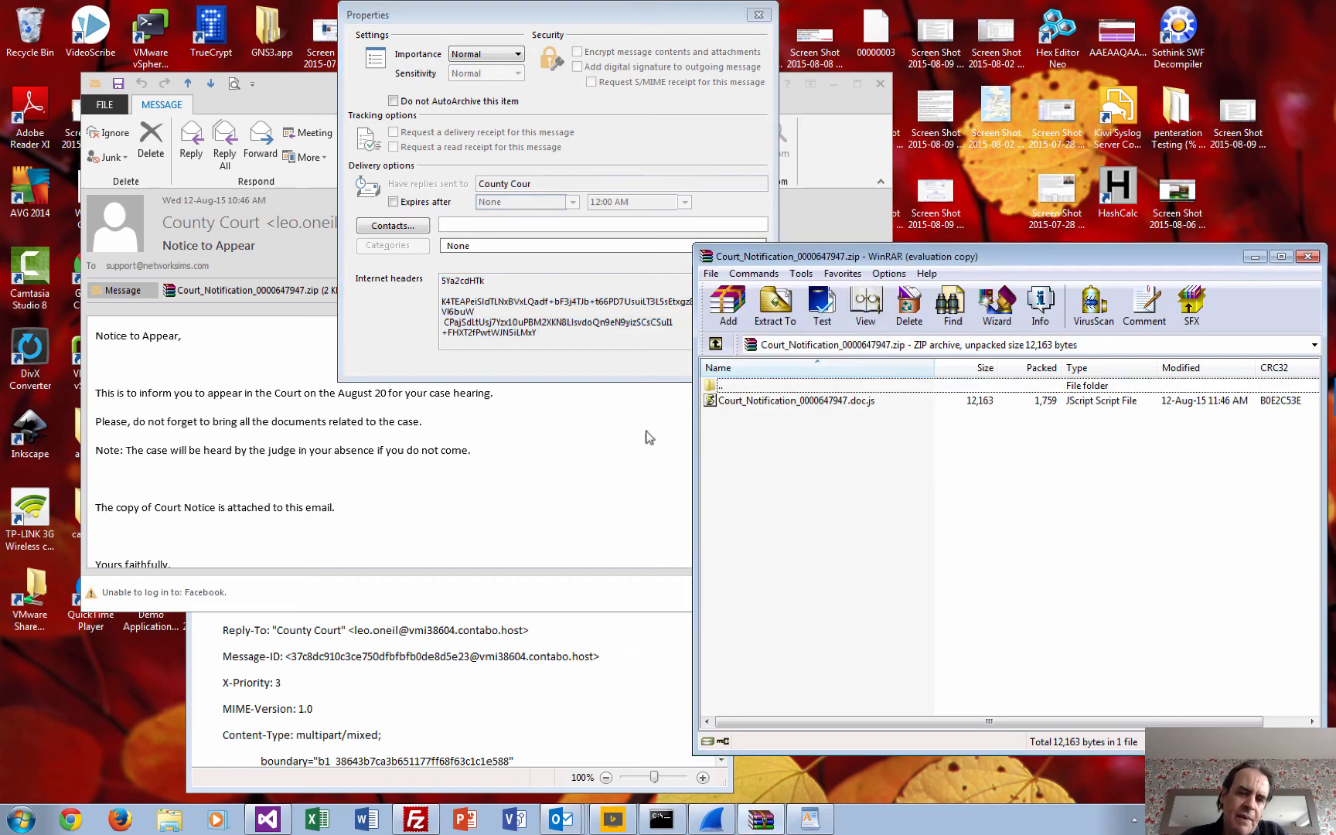
mouse_move(554, 356)
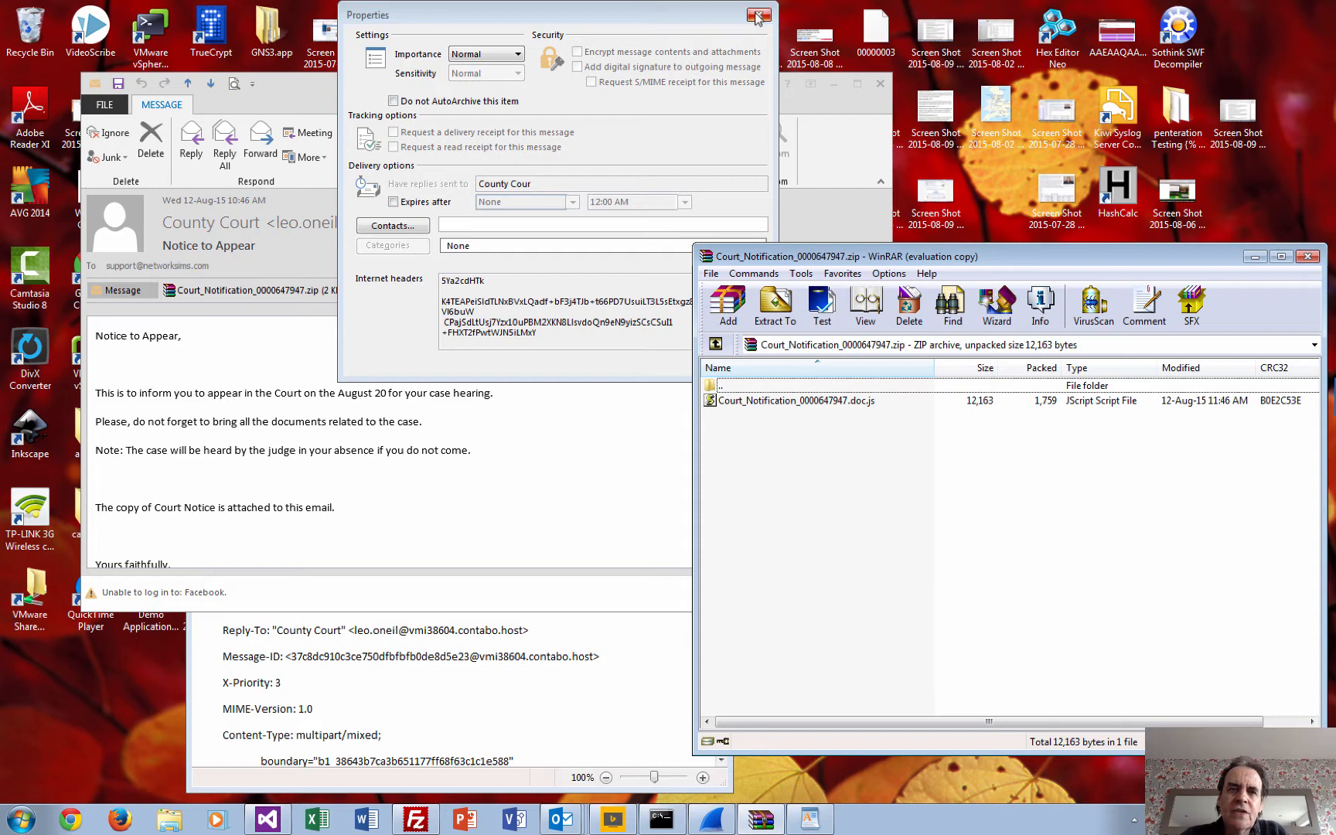
- Close the message properties and put away the WordPad header notes
click(757, 17)
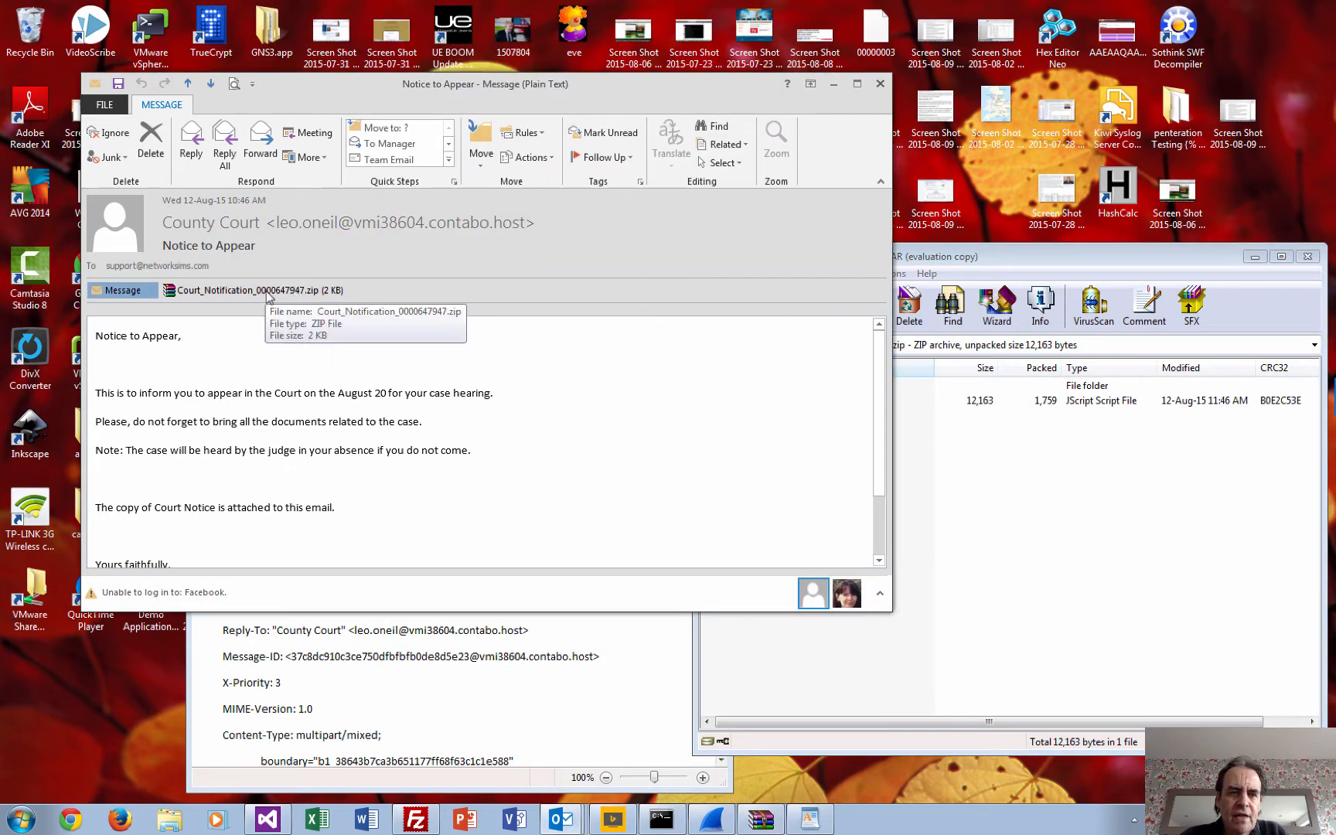
mouse_move(474, 676)
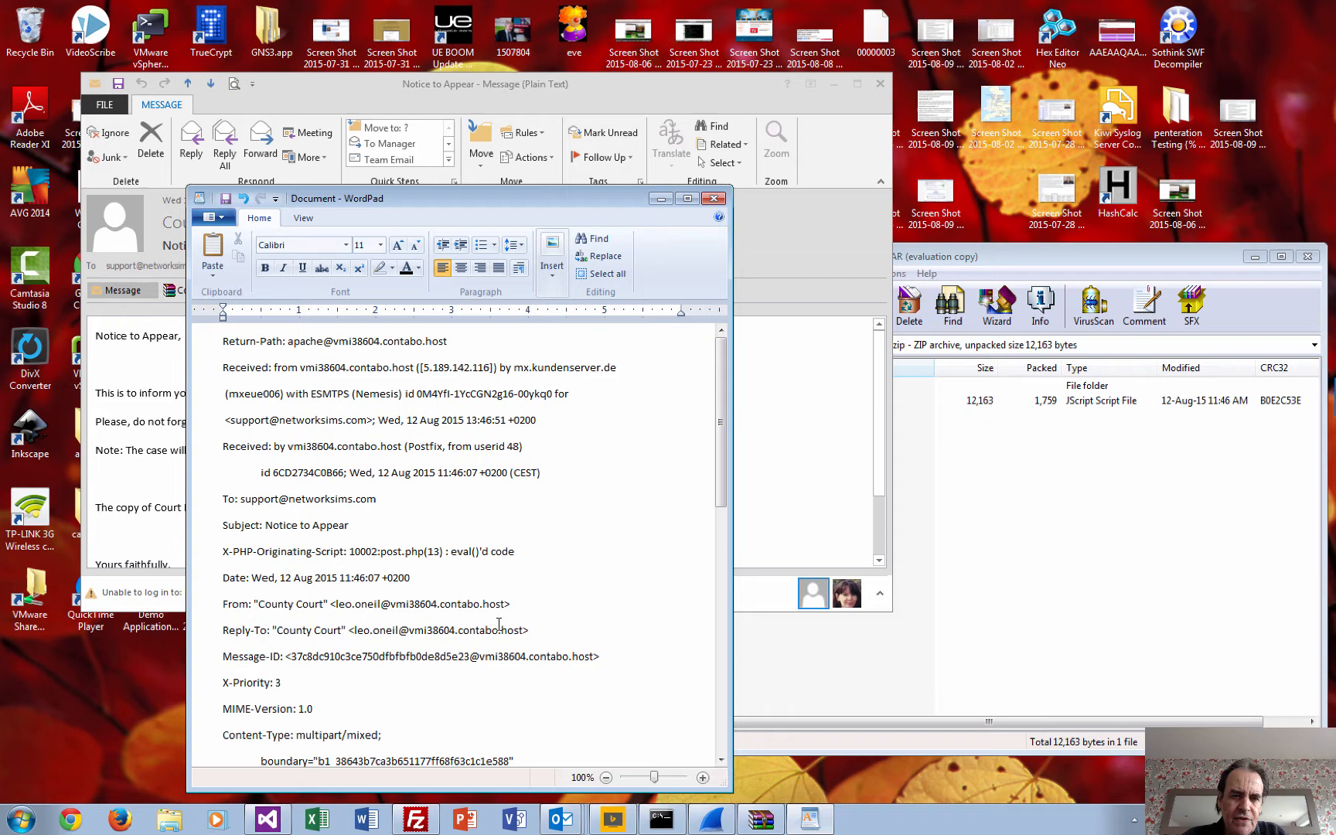
mouse_move(733, 467)
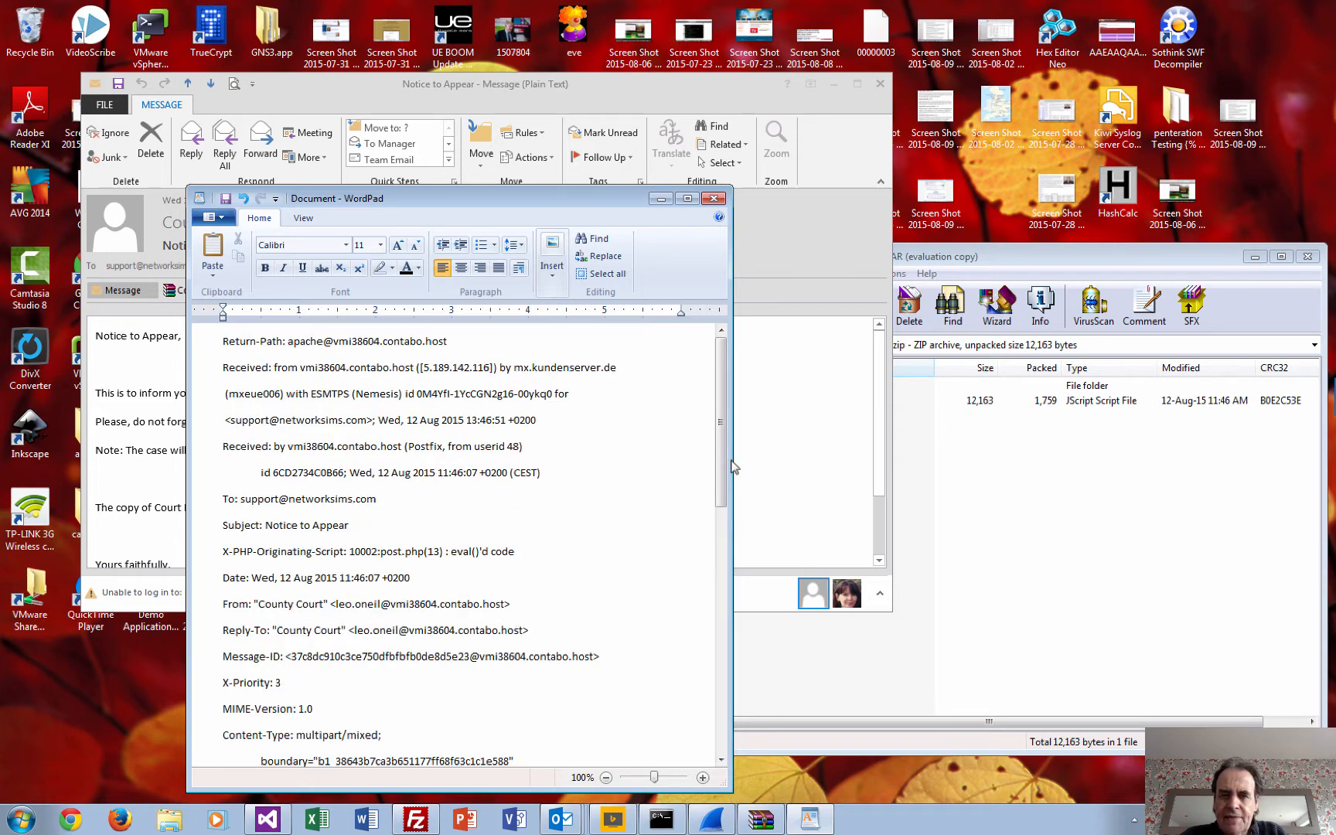
mouse_move(569, 427)
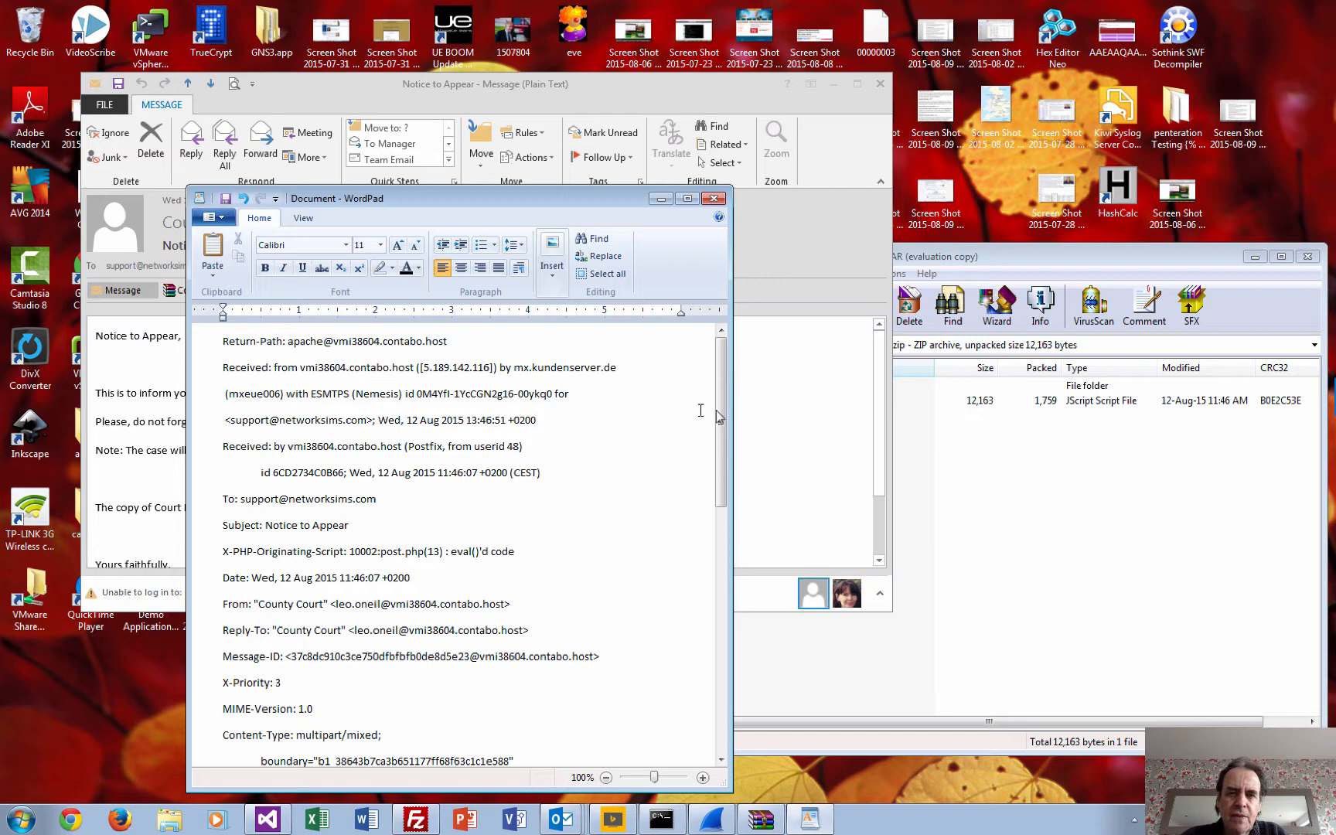
scroll(down, 3)
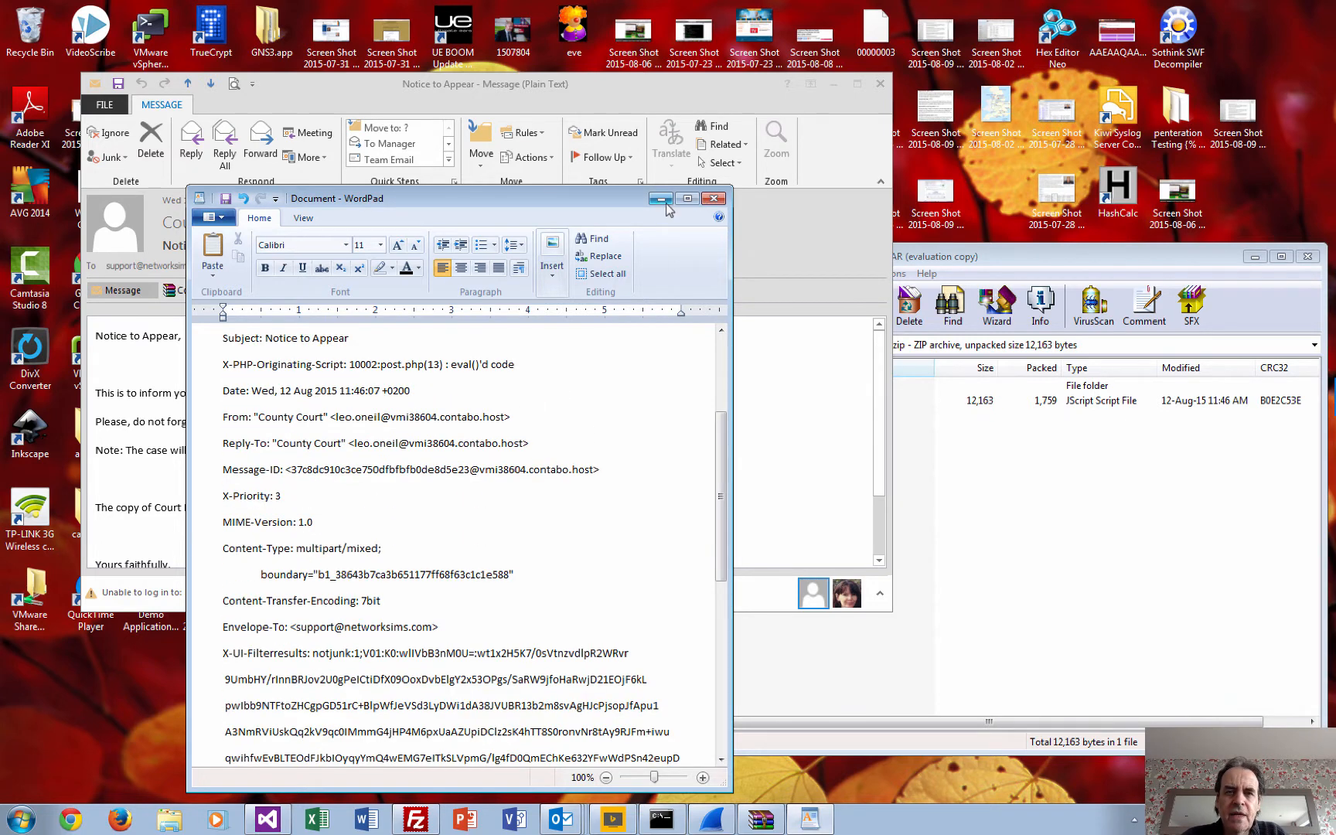
click(713, 198)
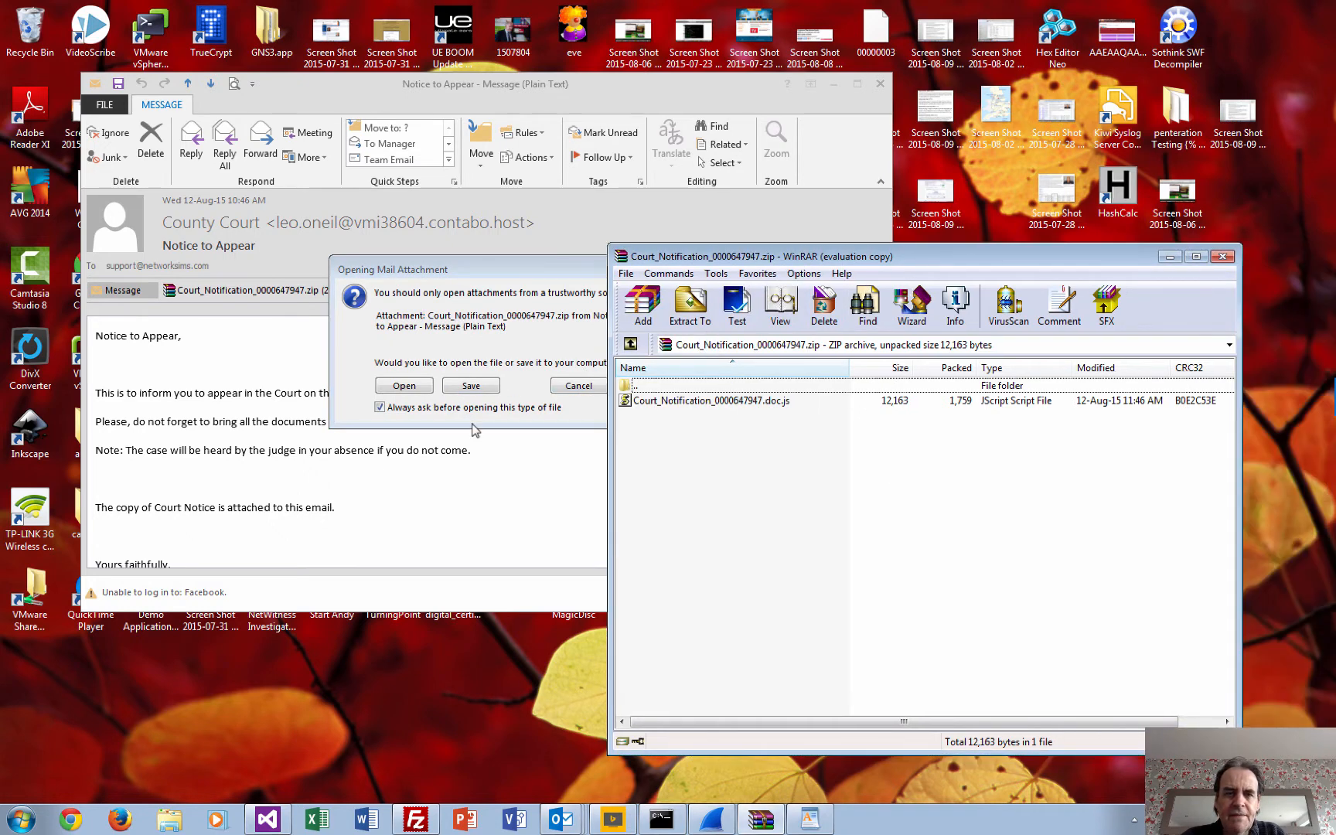
- Dismiss the attachment prompt and bring up the context menu for Court_Notification_0000647947.doc.js
click(578, 386)
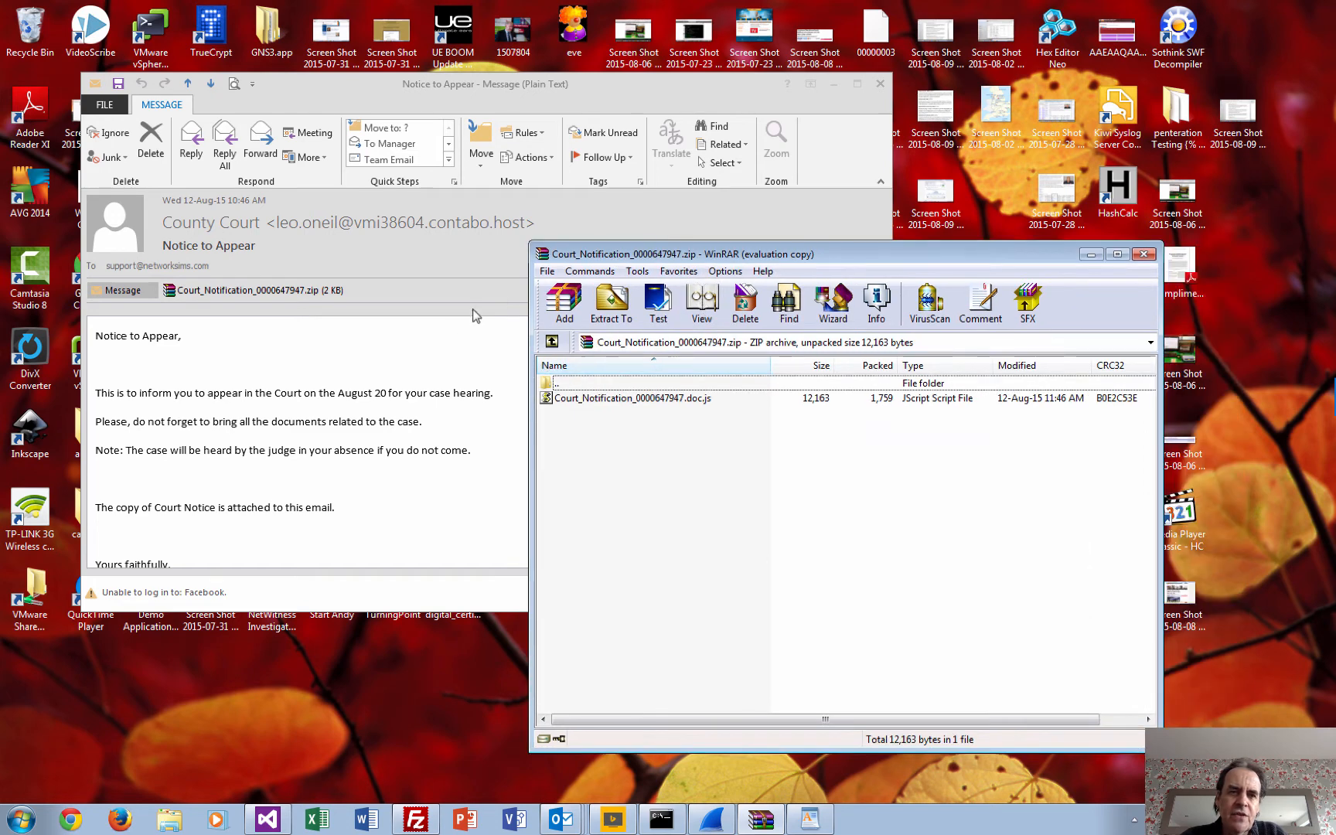
click(640, 399)
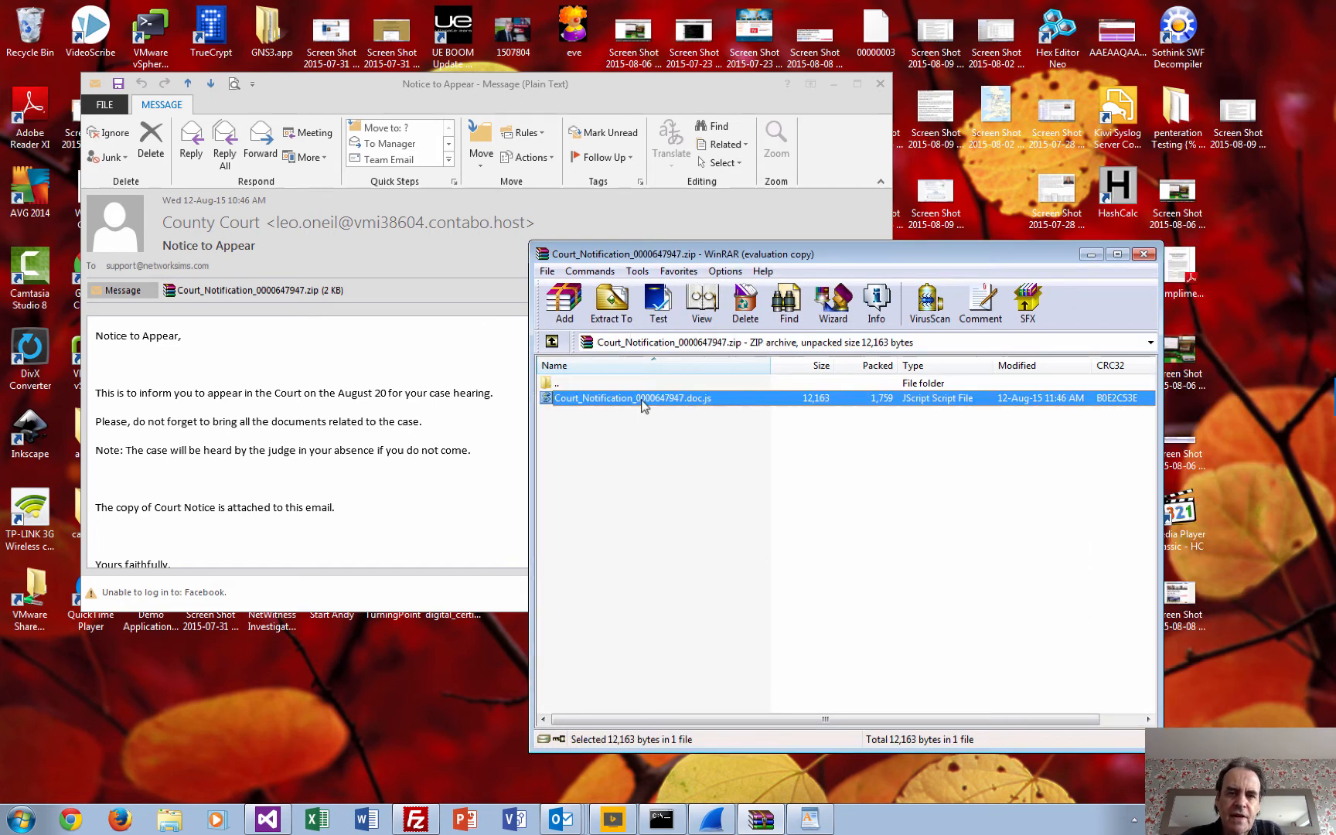
right_click(644, 397)
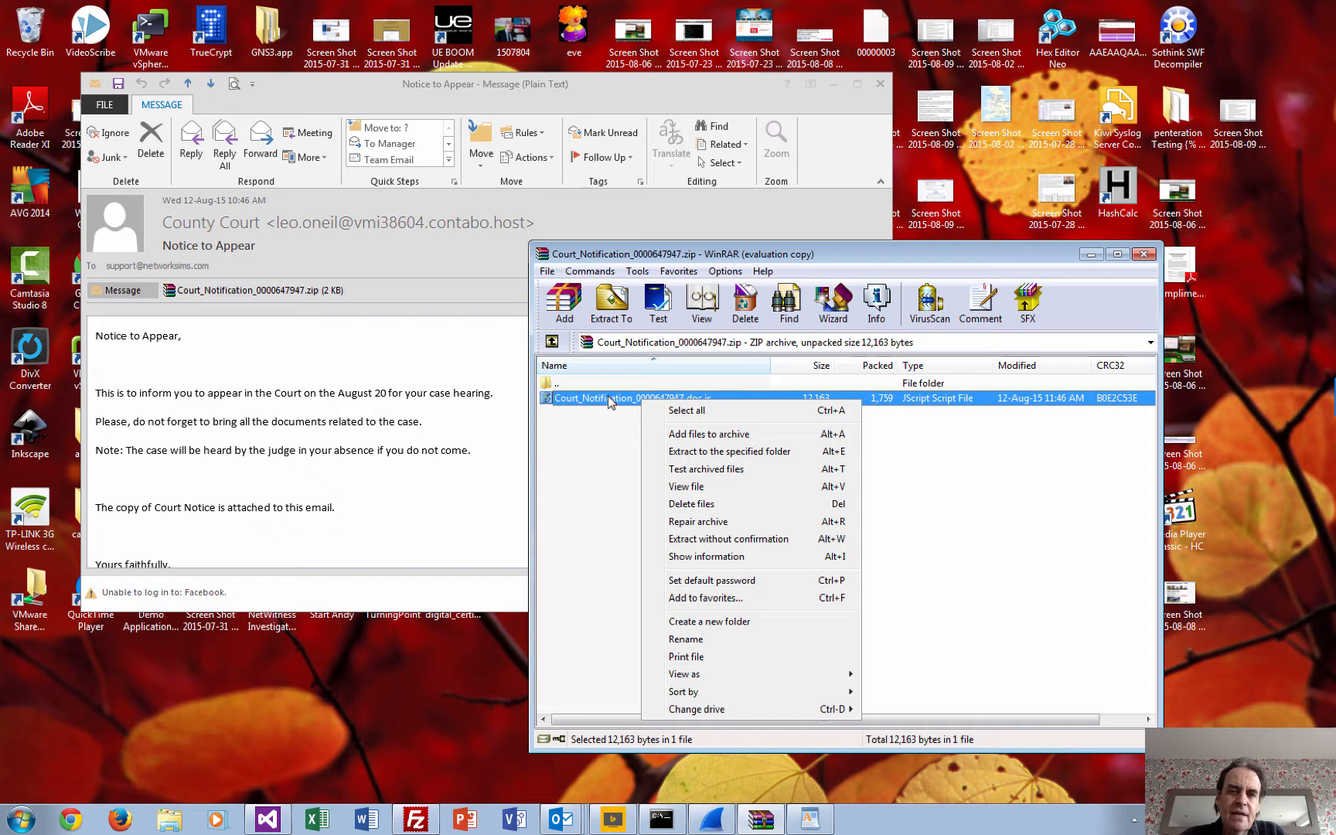
mouse_move(719, 590)
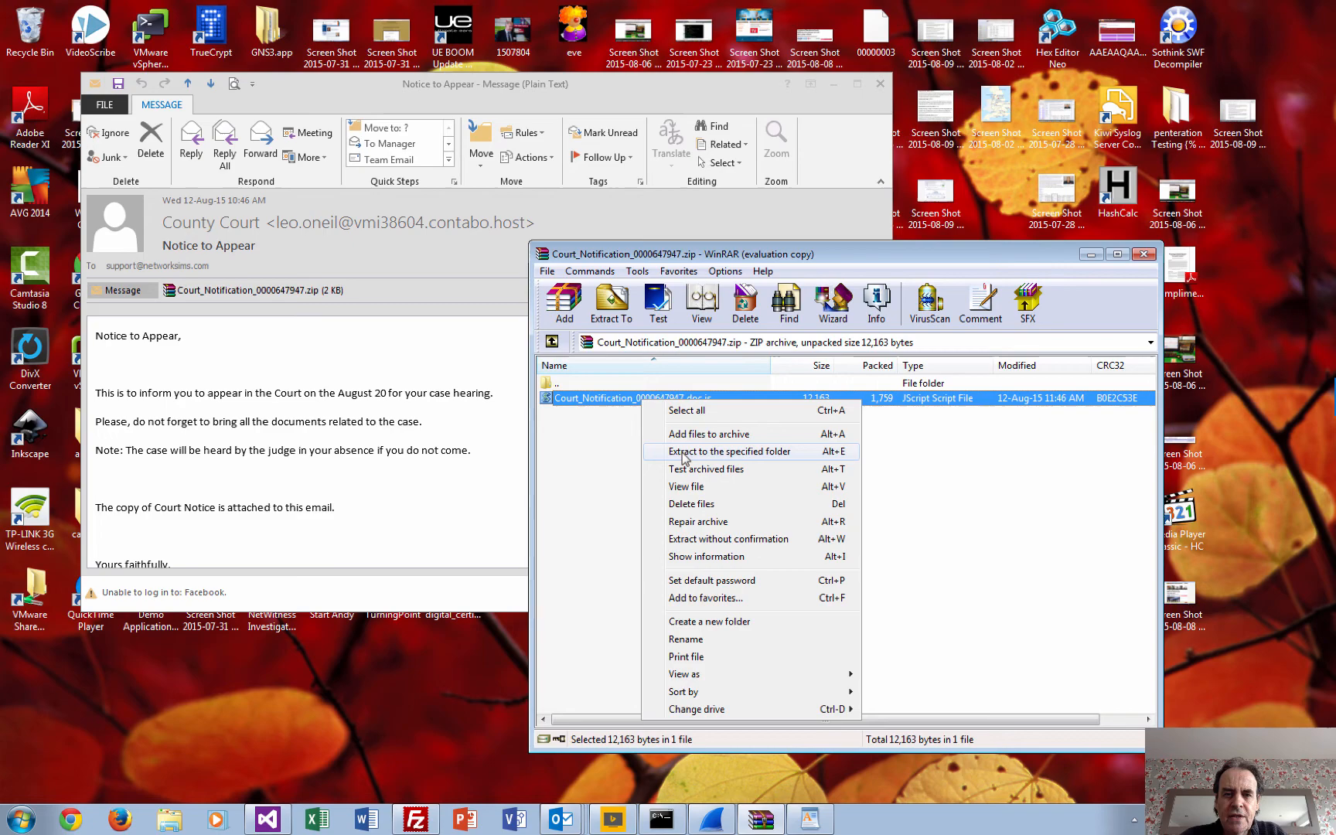
- View the script file's contents and scroll through the obfuscated code
click(687, 487)
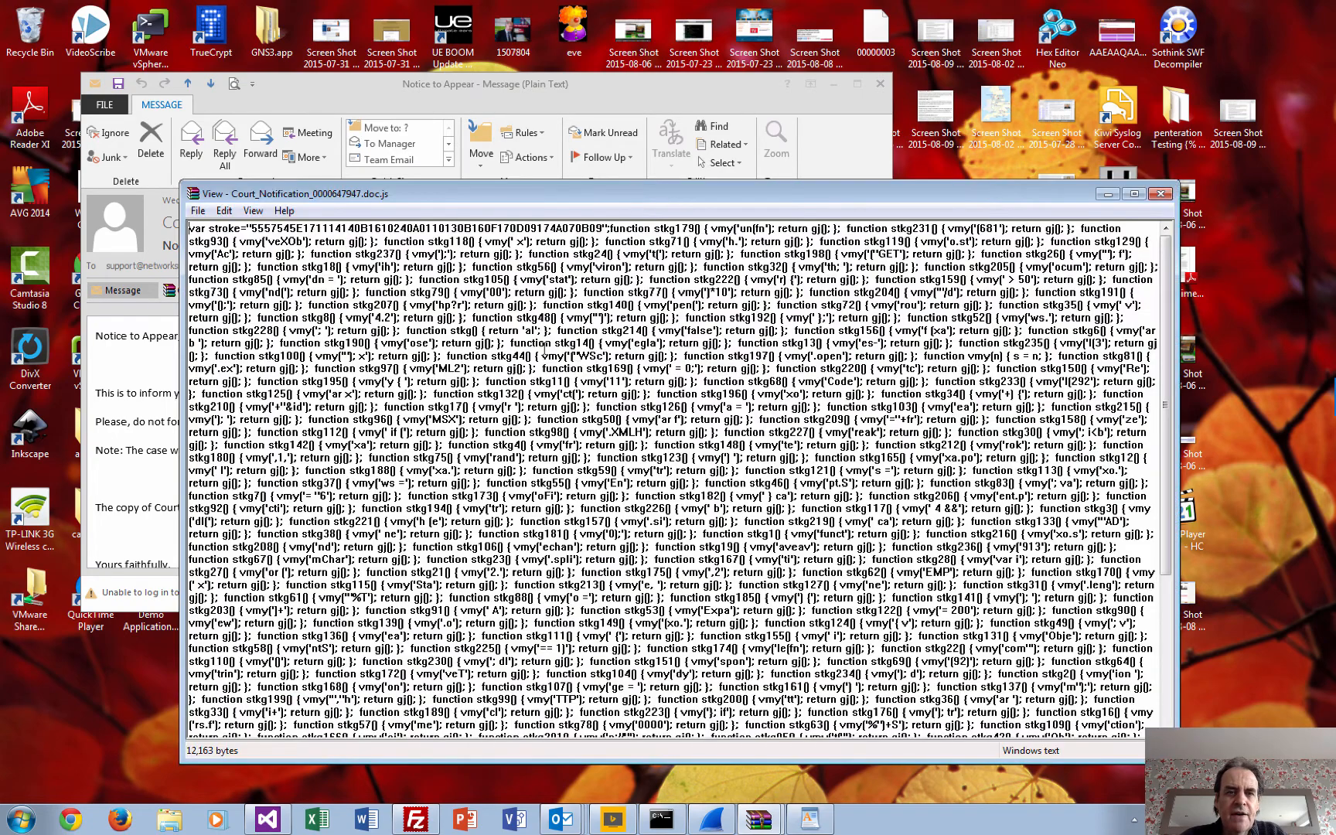
scroll(down, 3)
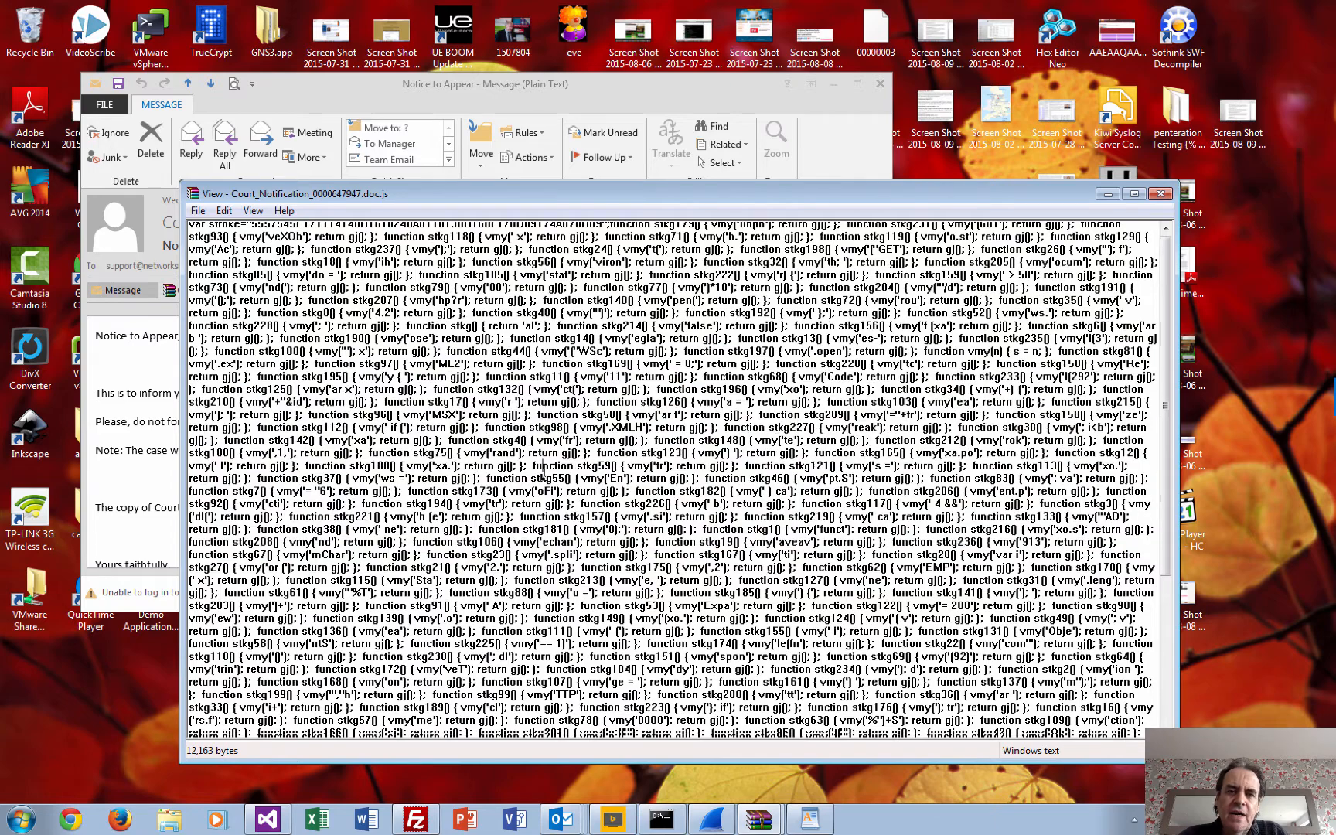
scroll(down, 3)
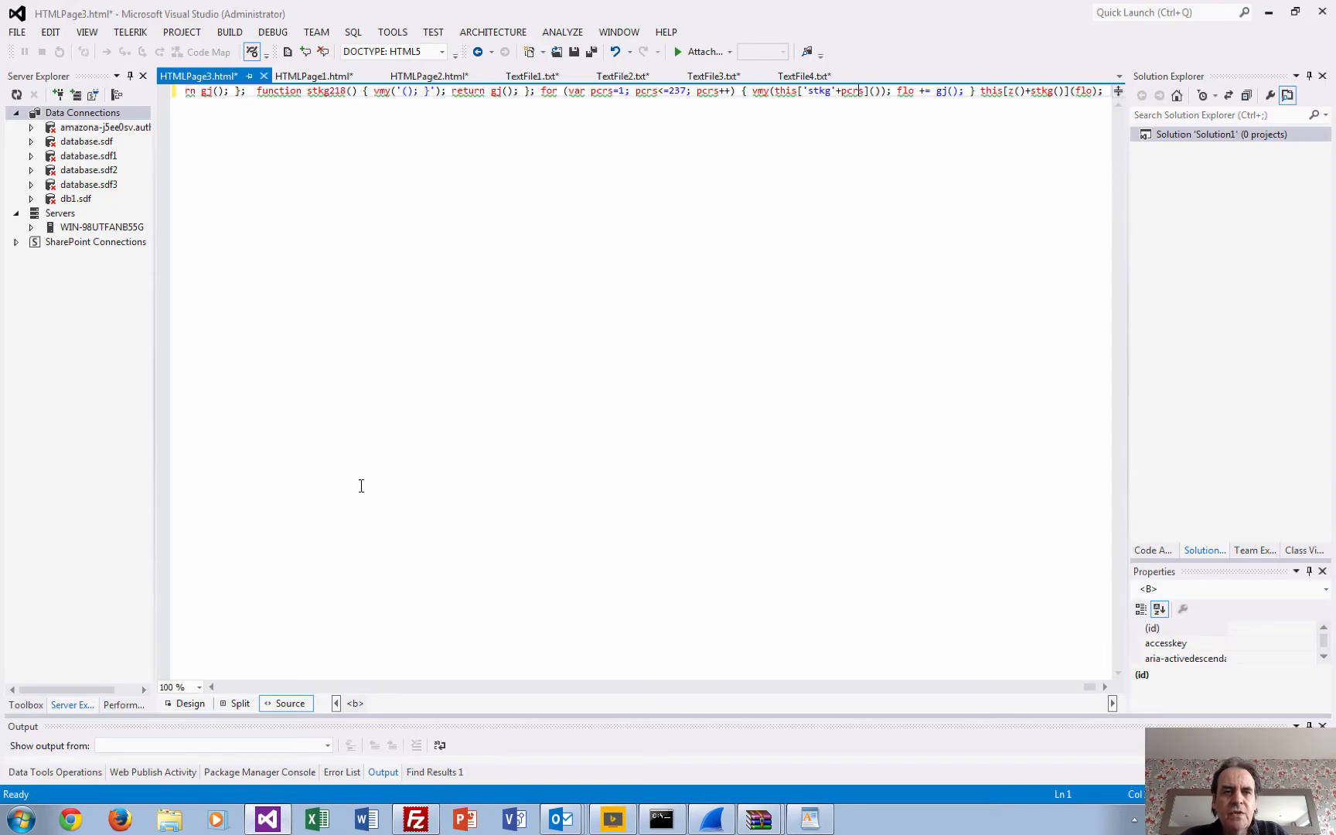
mouse_move(303, 136)
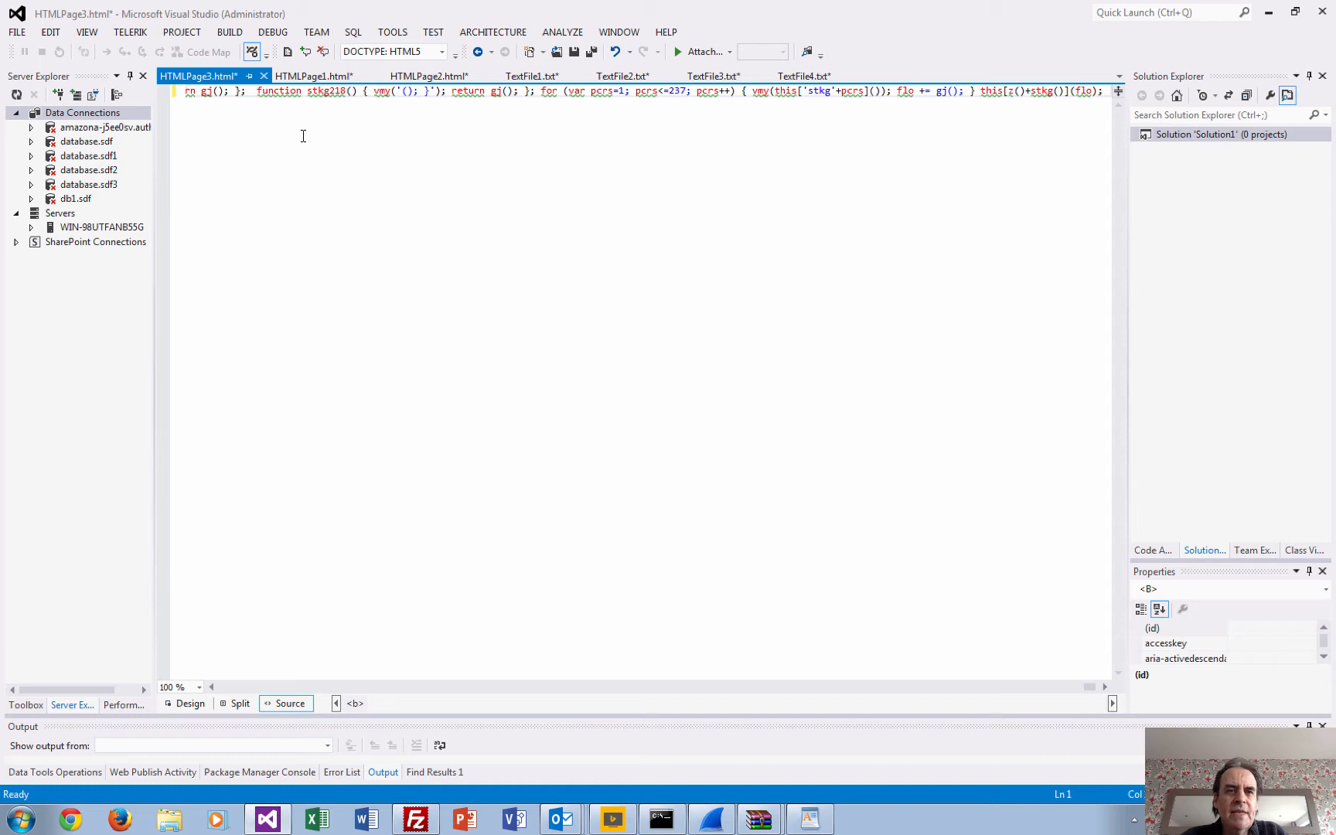
mouse_move(715, 169)
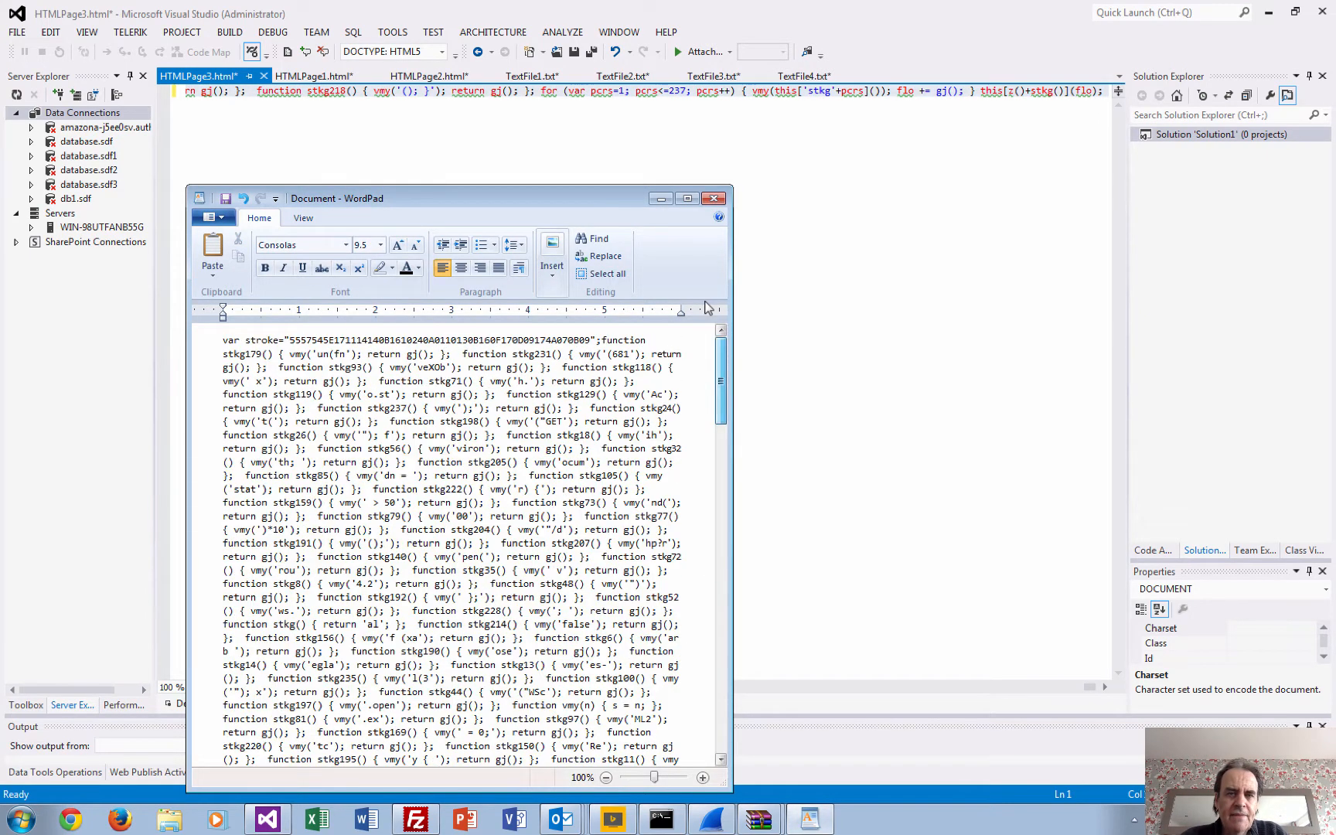
scroll(down, 3)
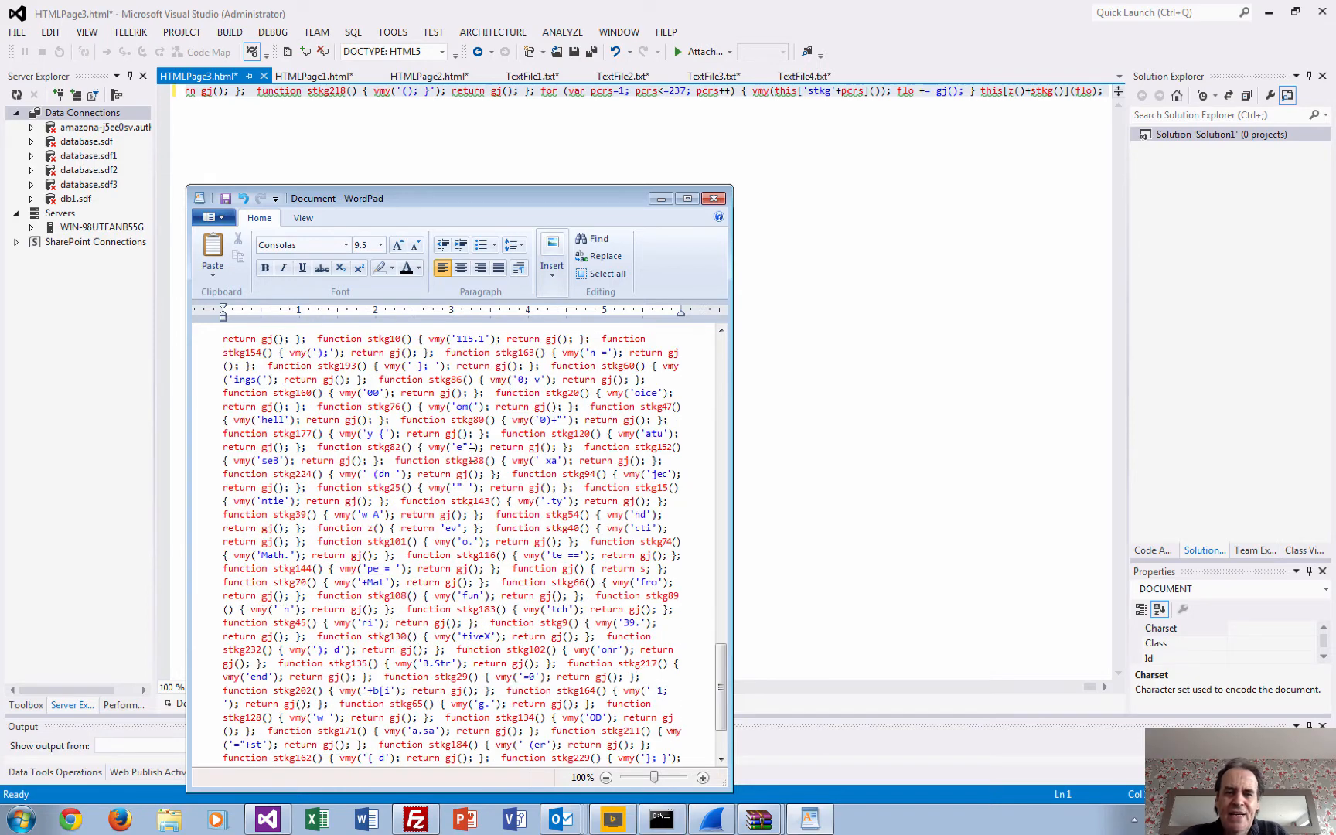
scroll(down, 3)
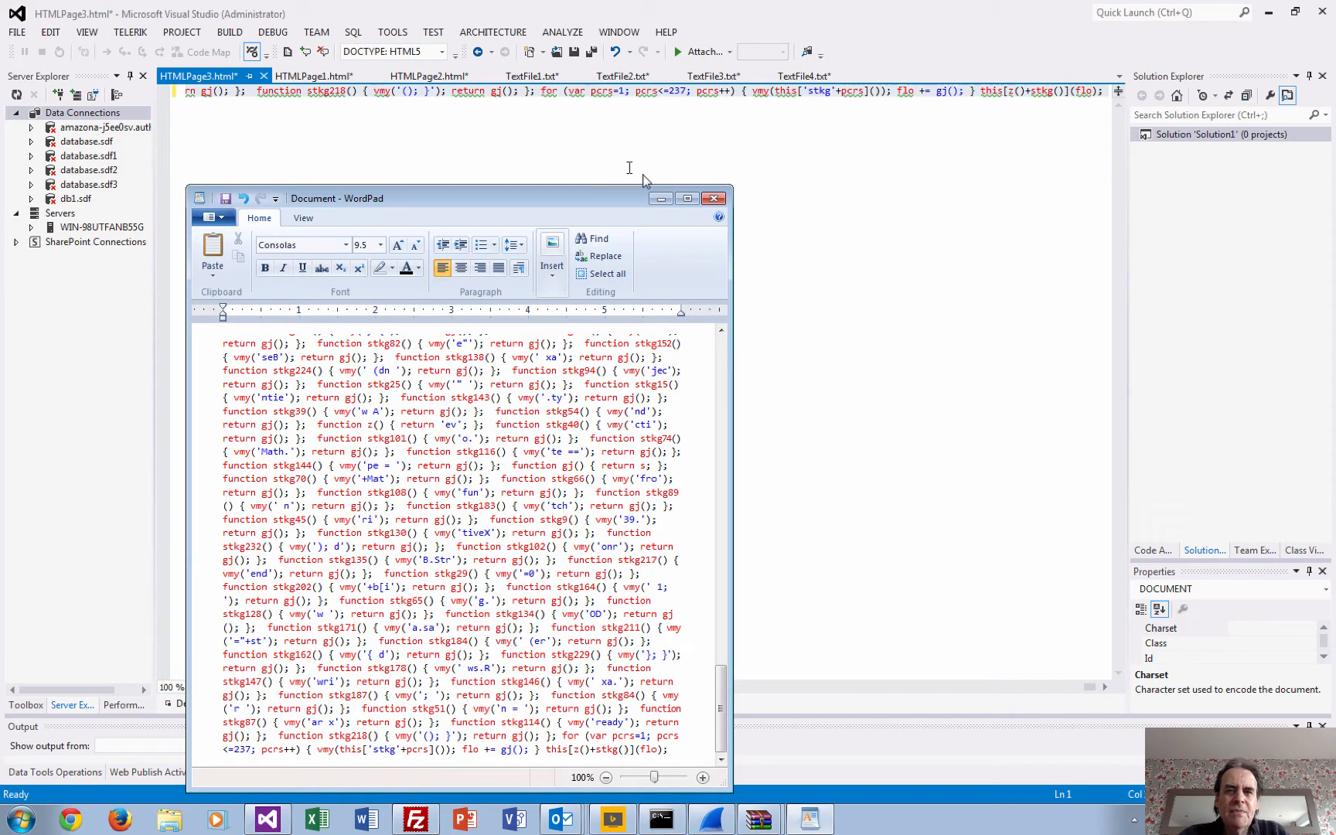
click(319, 76)
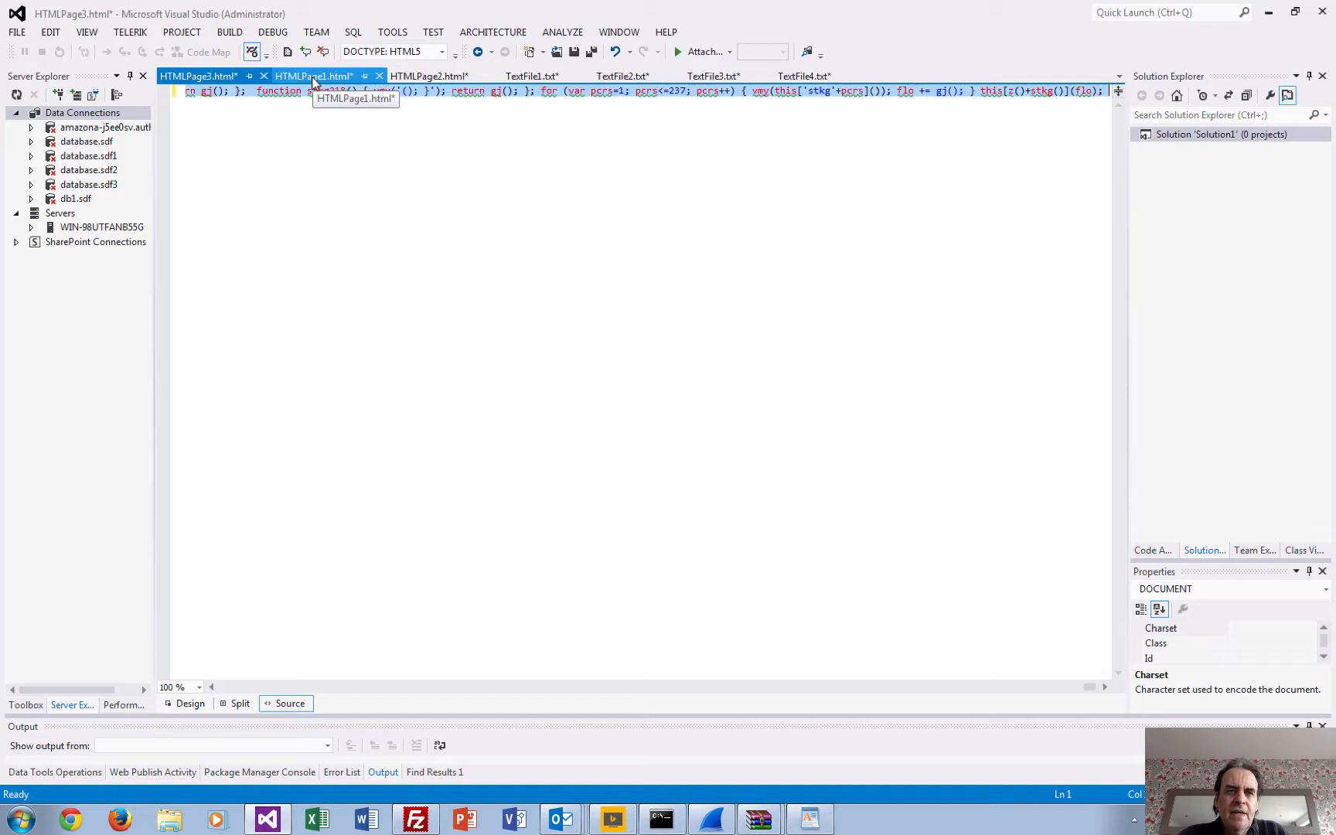
- Show HTMLPage1.html and scroll to the final decoding loop's starting value
click(317, 76)
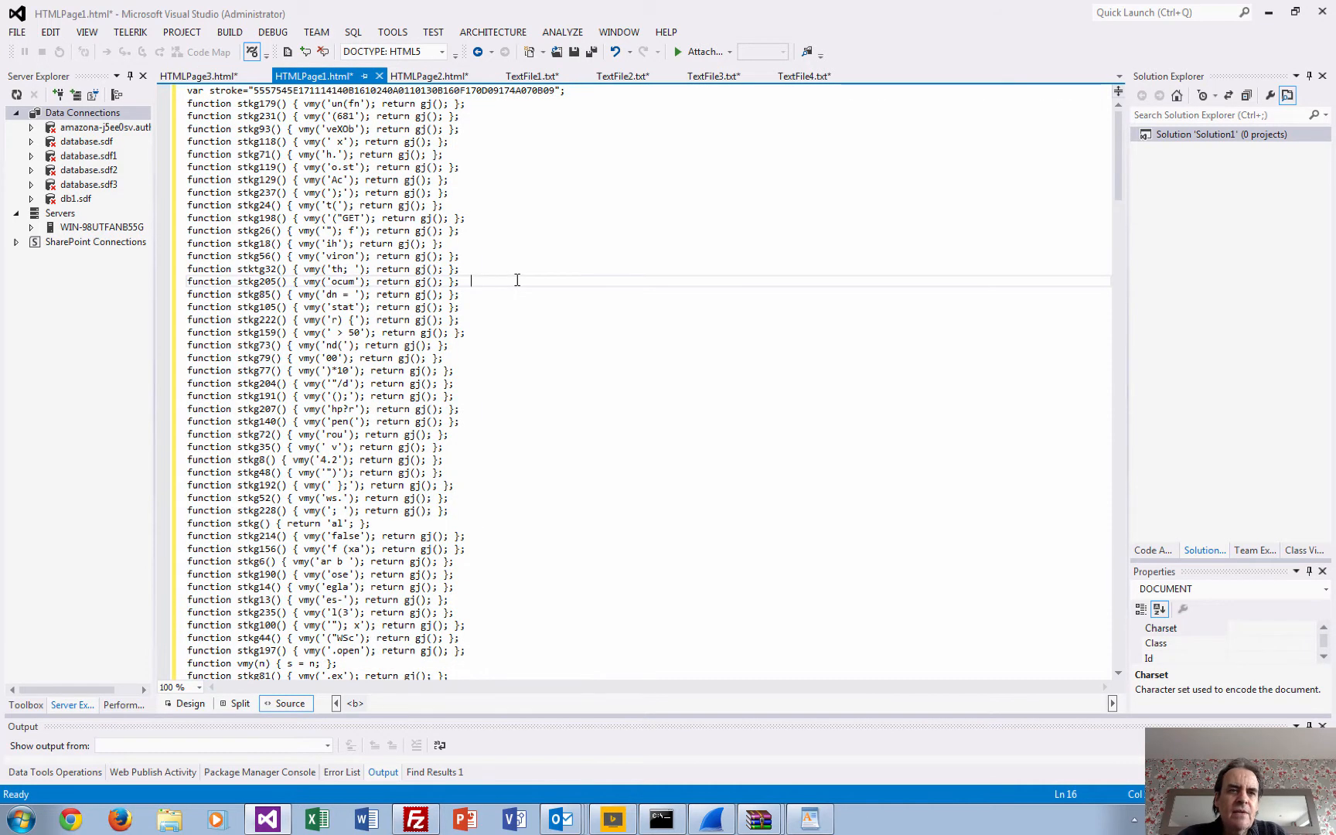
mouse_move(558, 180)
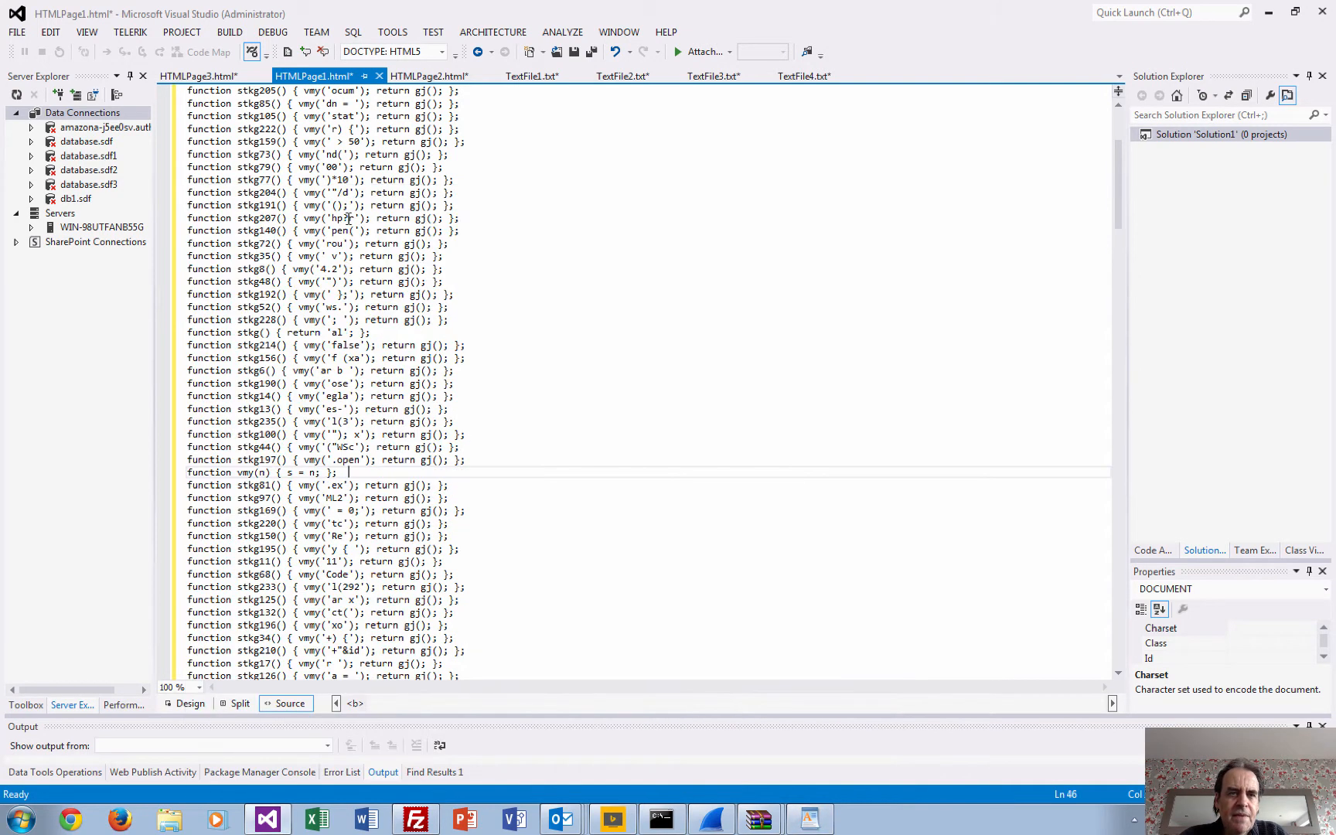
scroll(down, 3)
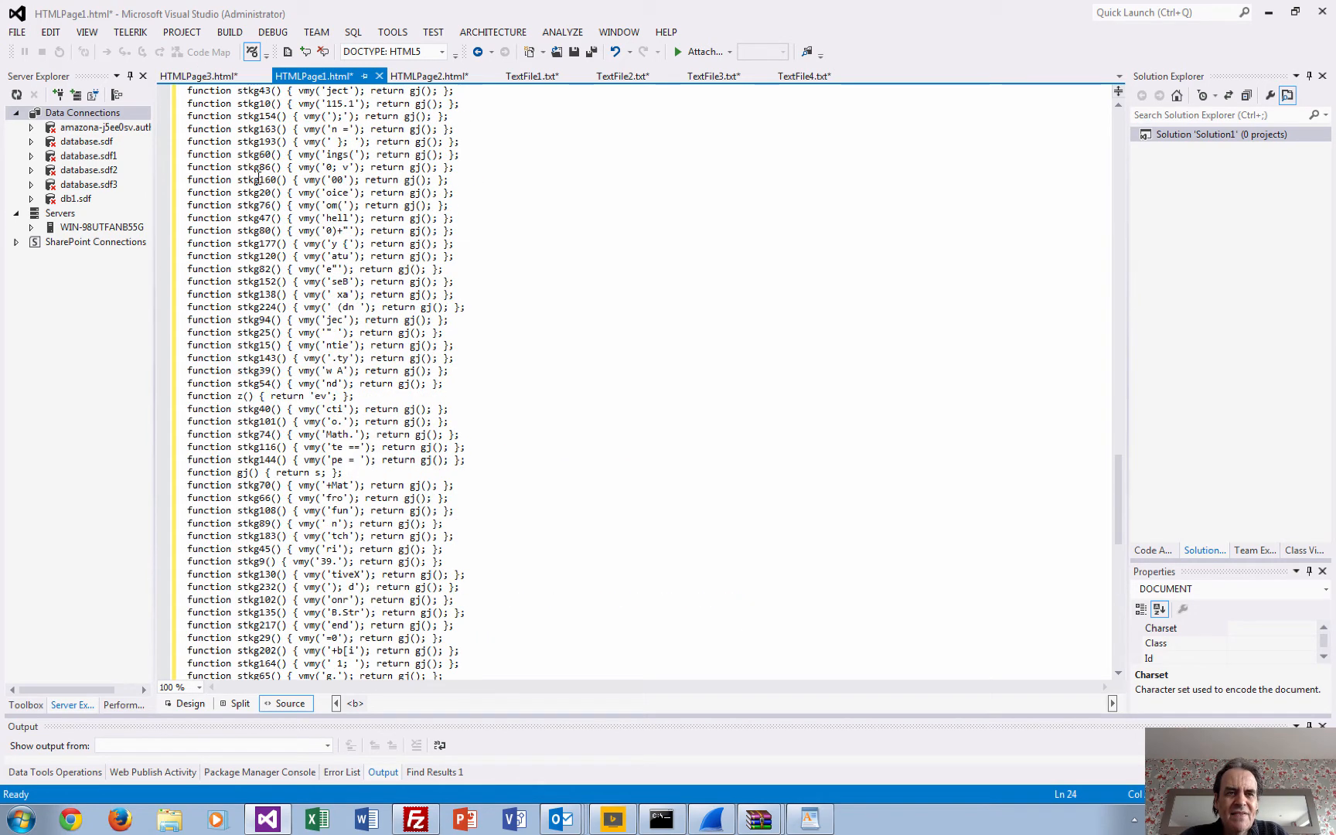
scroll(down, 3)
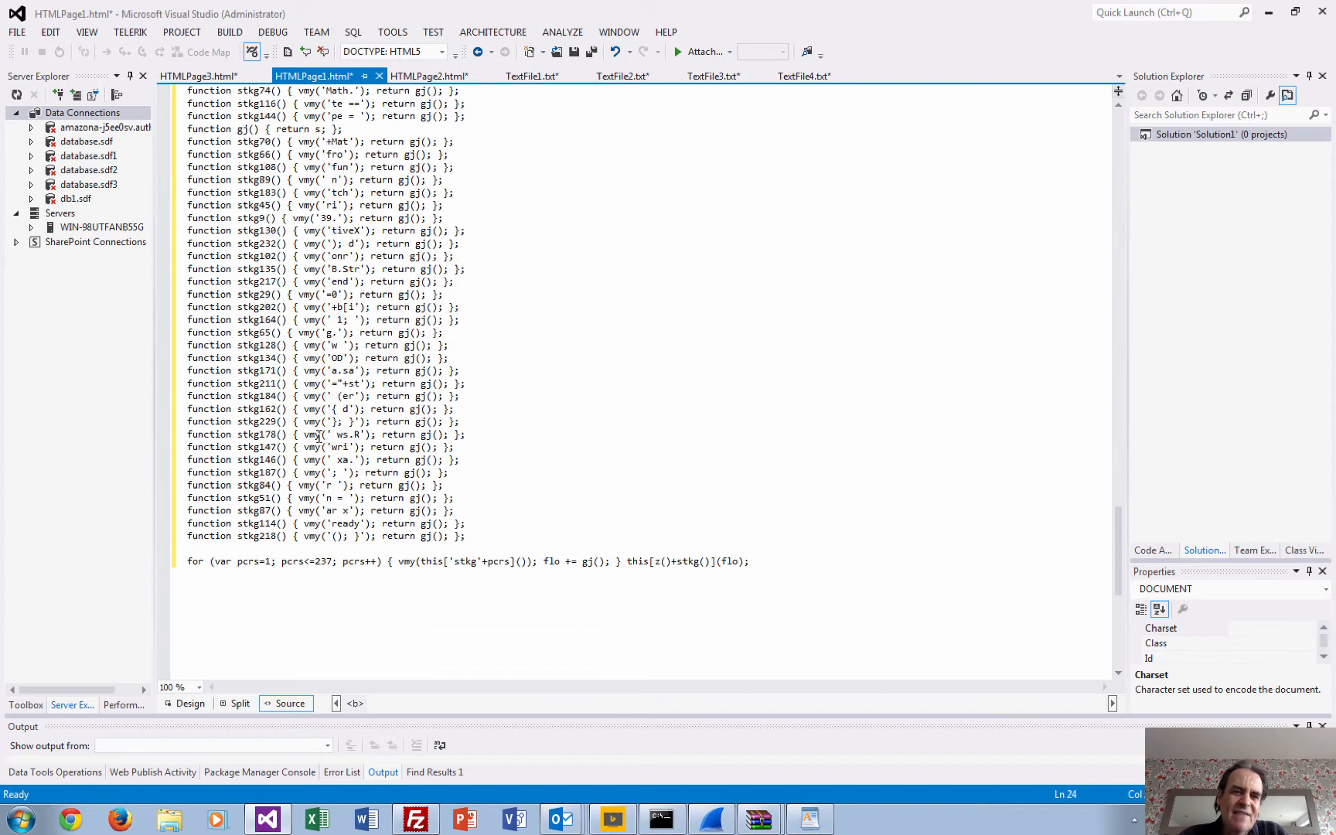
scroll(down, 3)
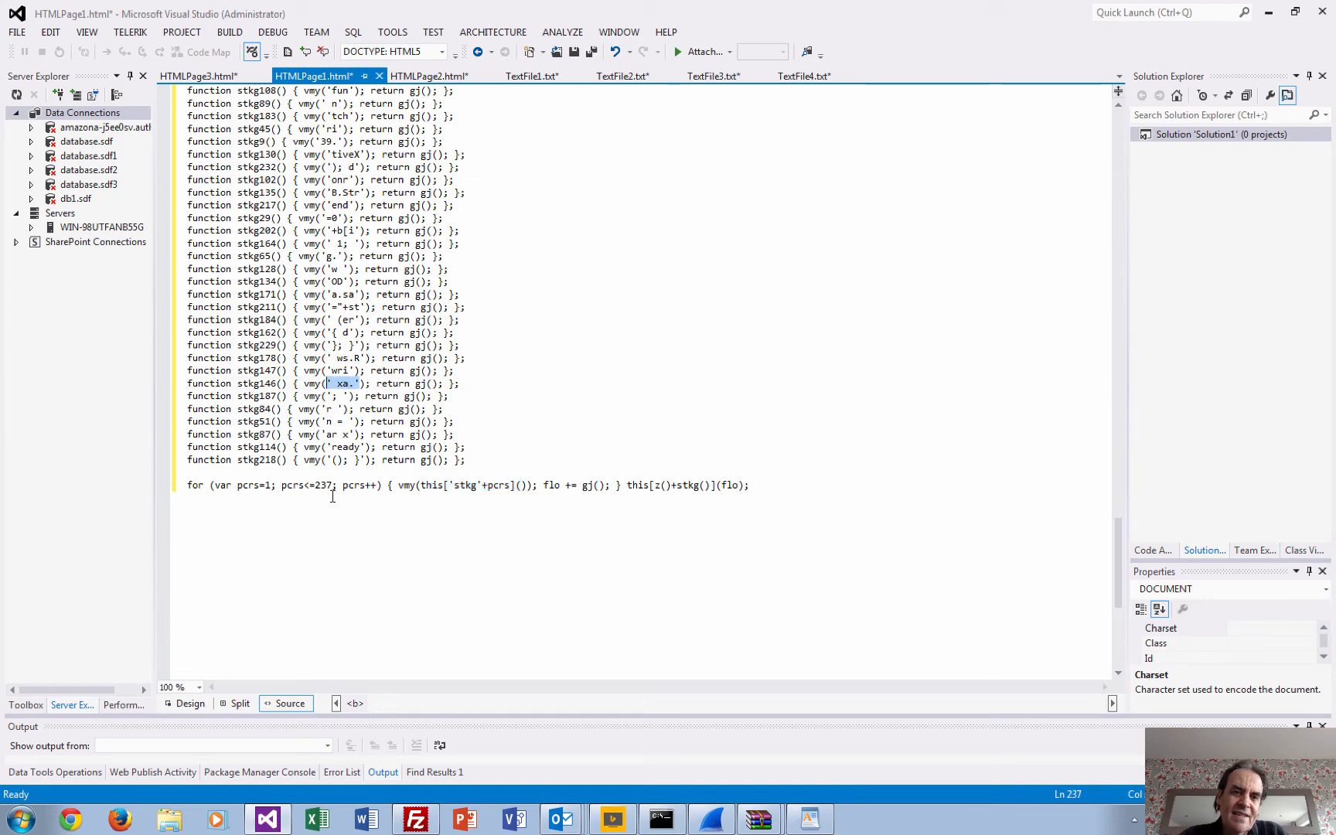
click(358, 384)
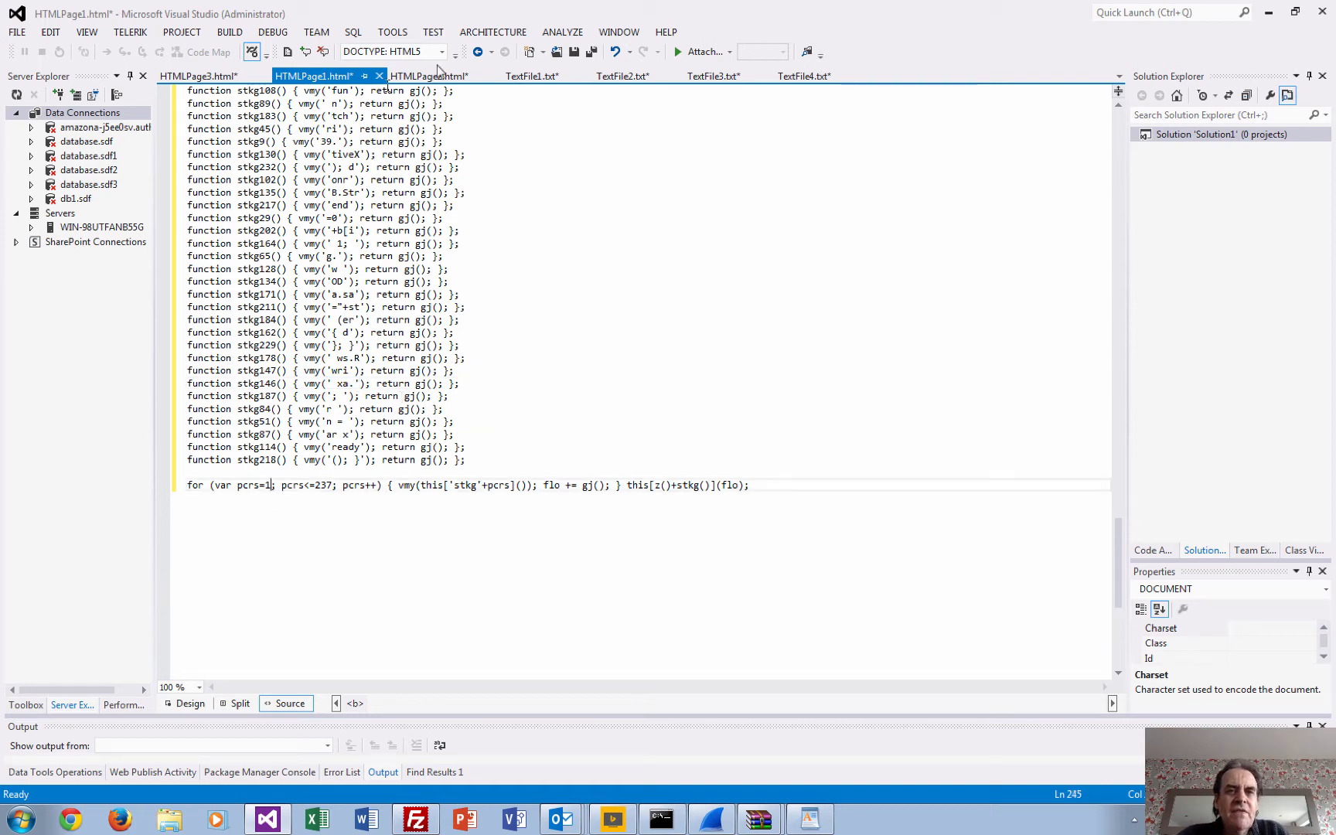
- Show HTMLPage2.html and select the word and string in the first stkg function
click(430, 75)
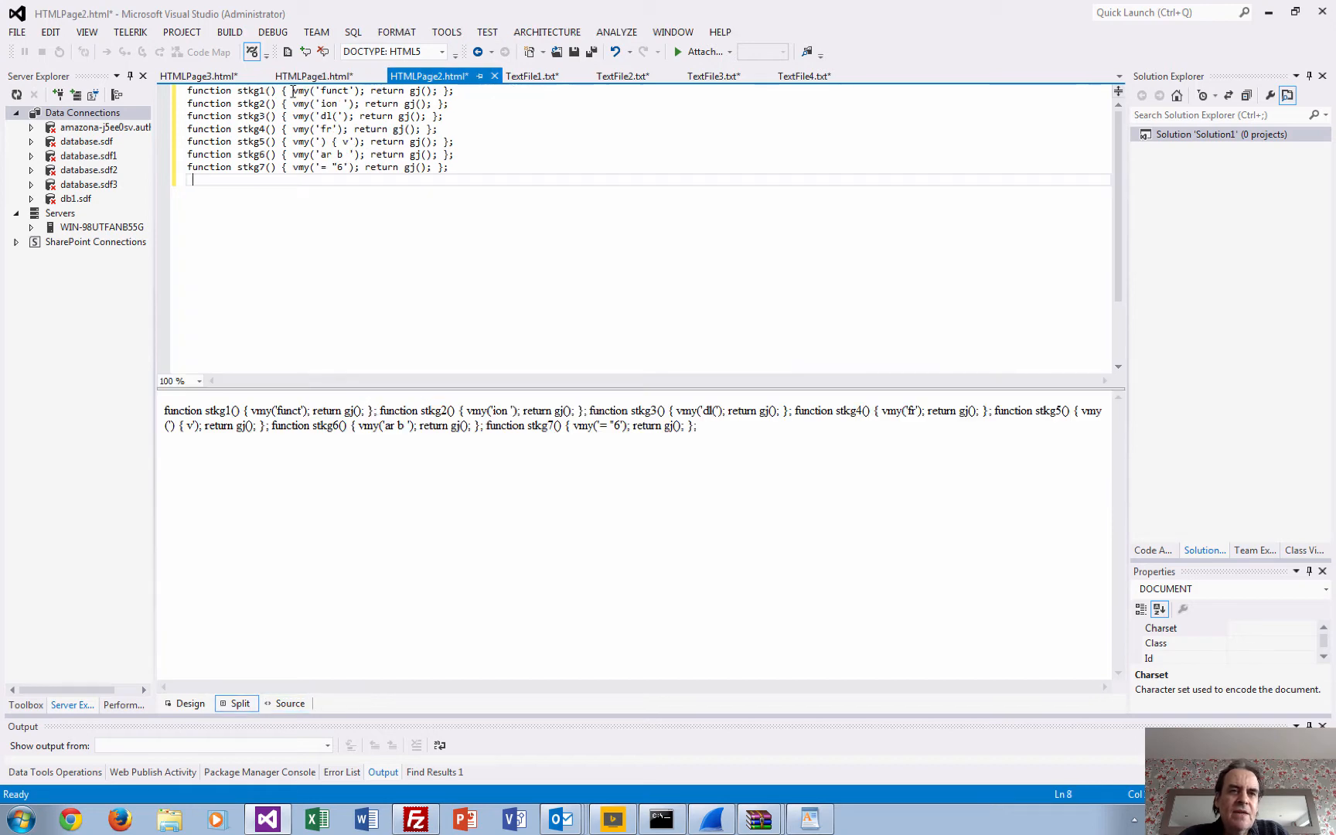
double_click(246, 89)
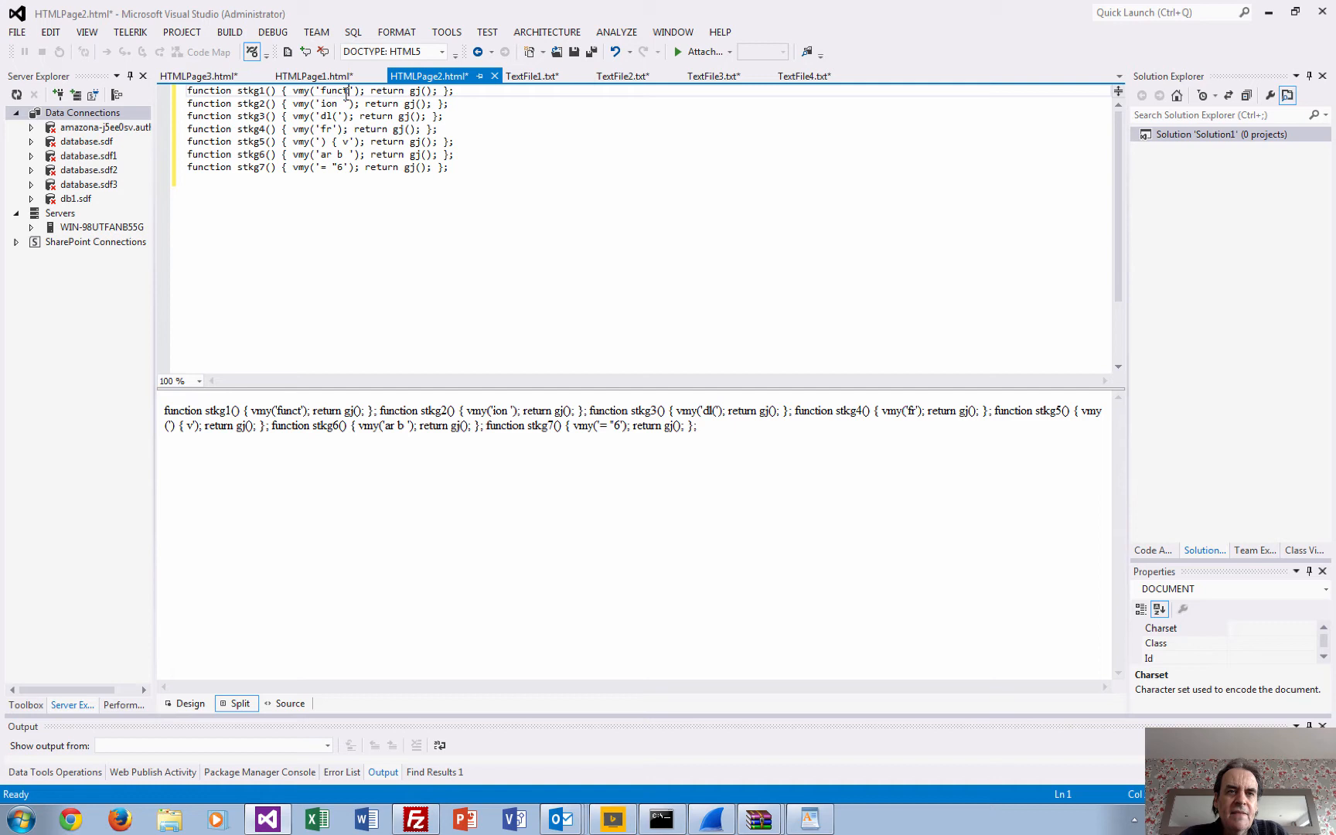
double_click(334, 90)
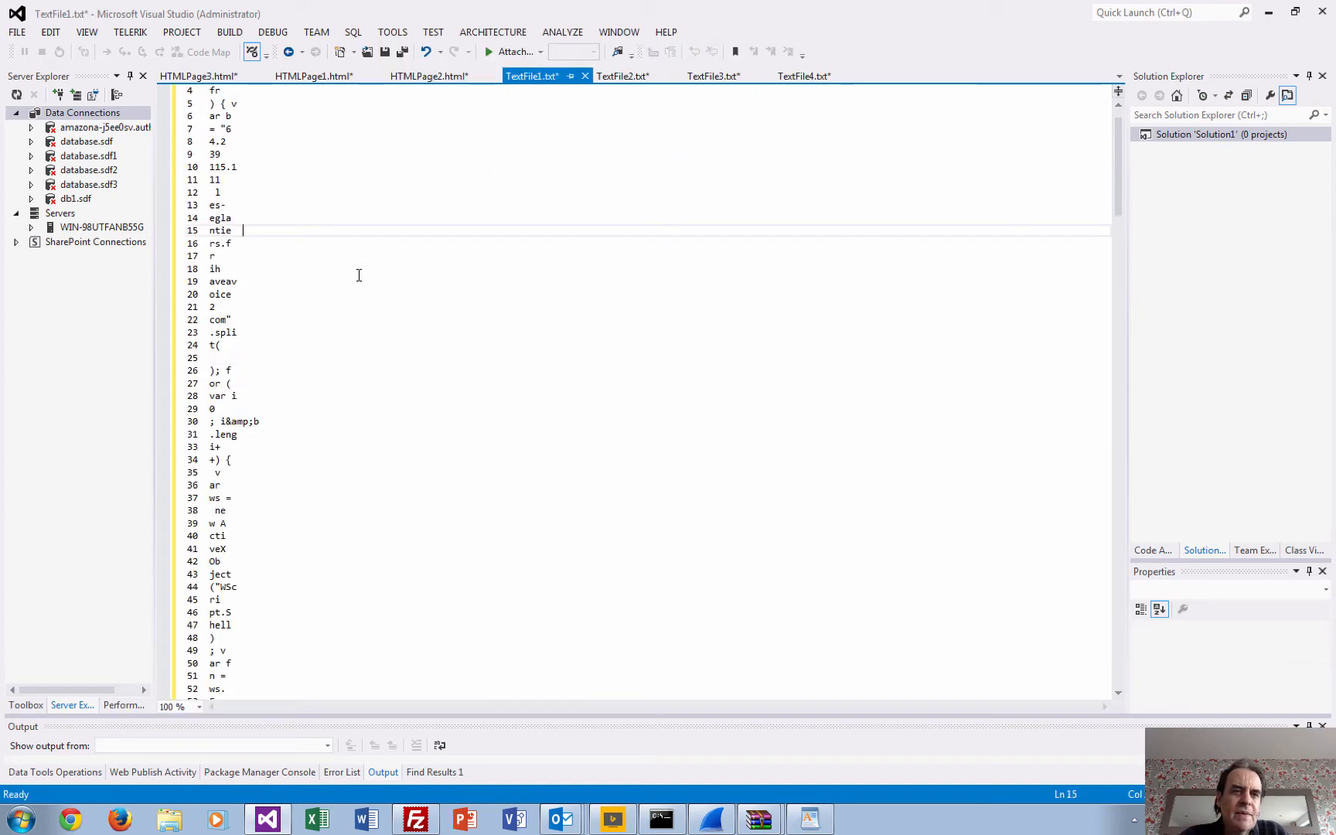
- Show TextFile1.txt and scroll its fragment lines down to line 237 and back up
scroll(down, 3)
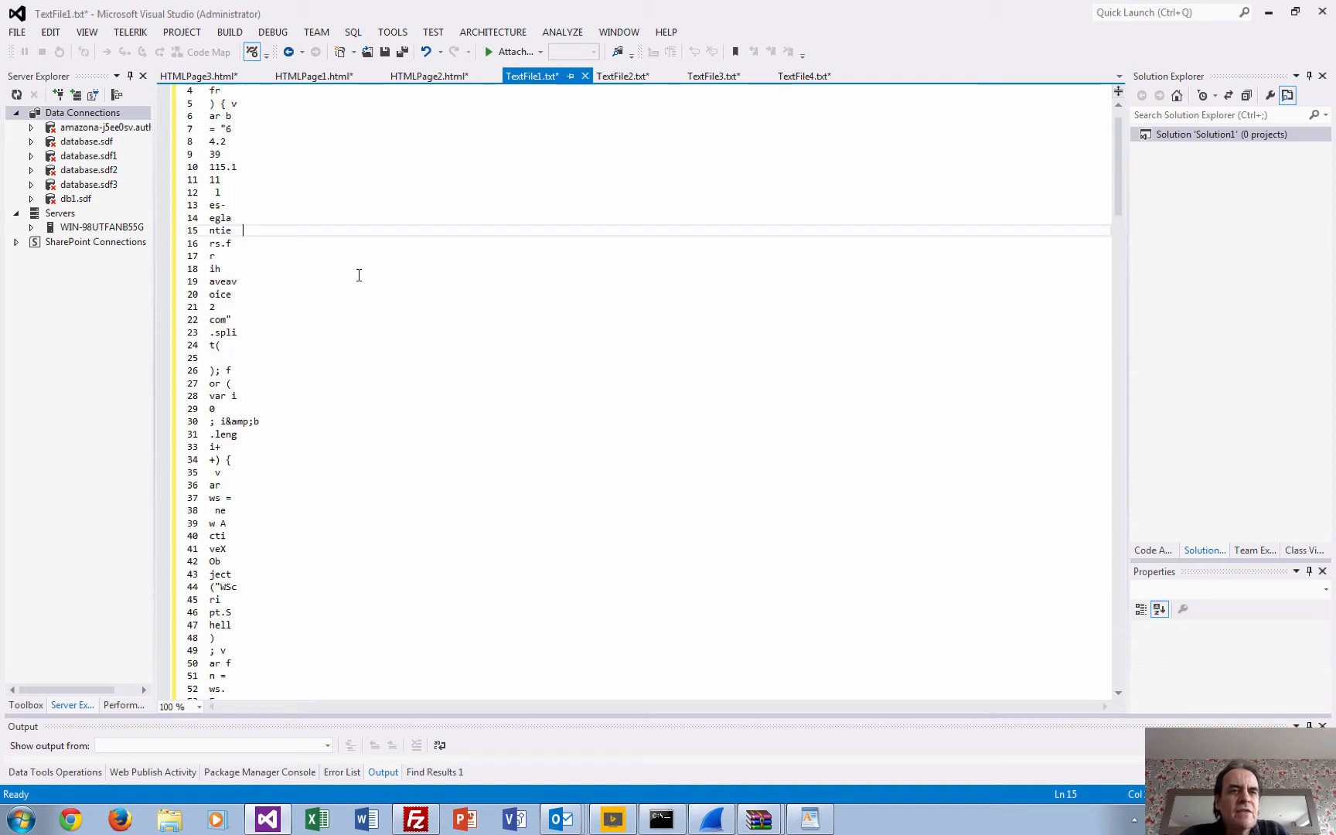
click(432, 75)
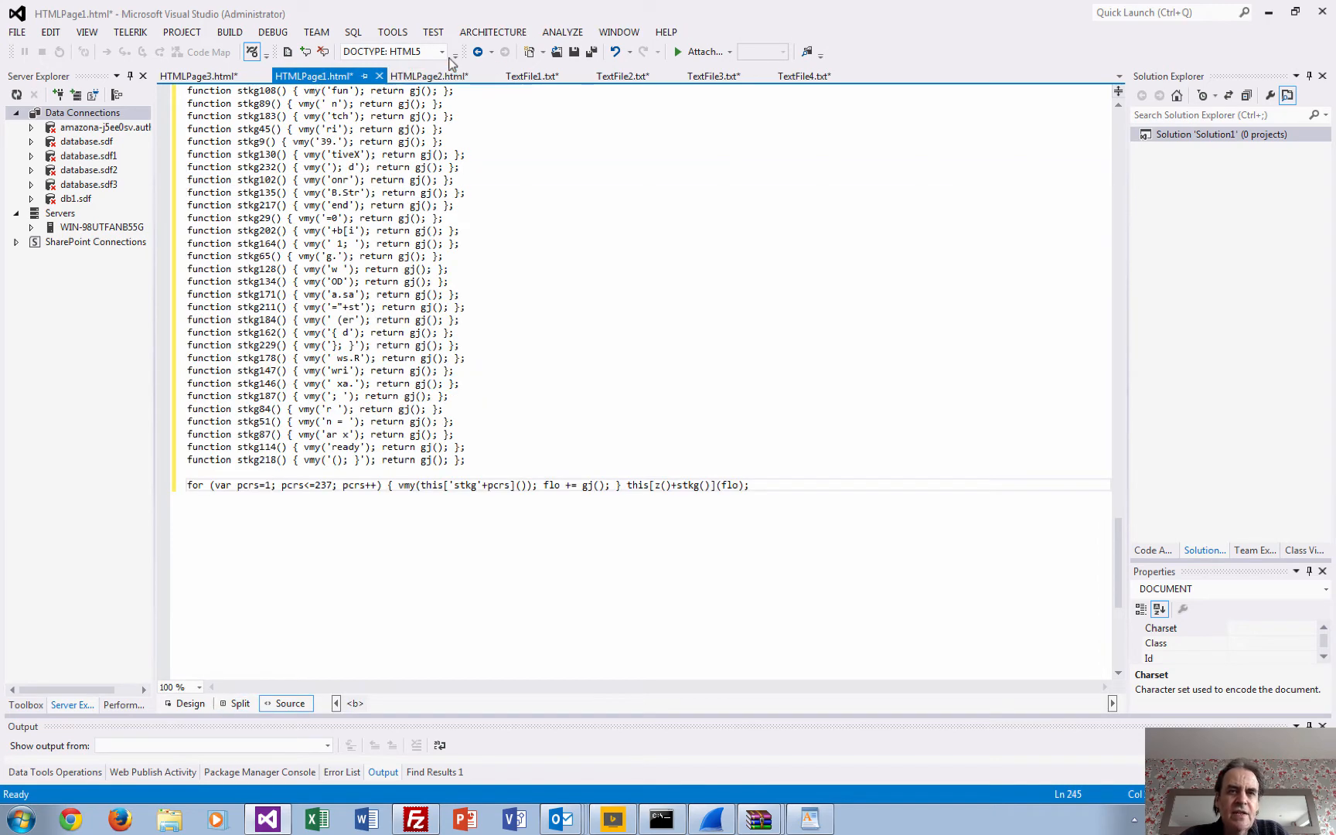
click(532, 75)
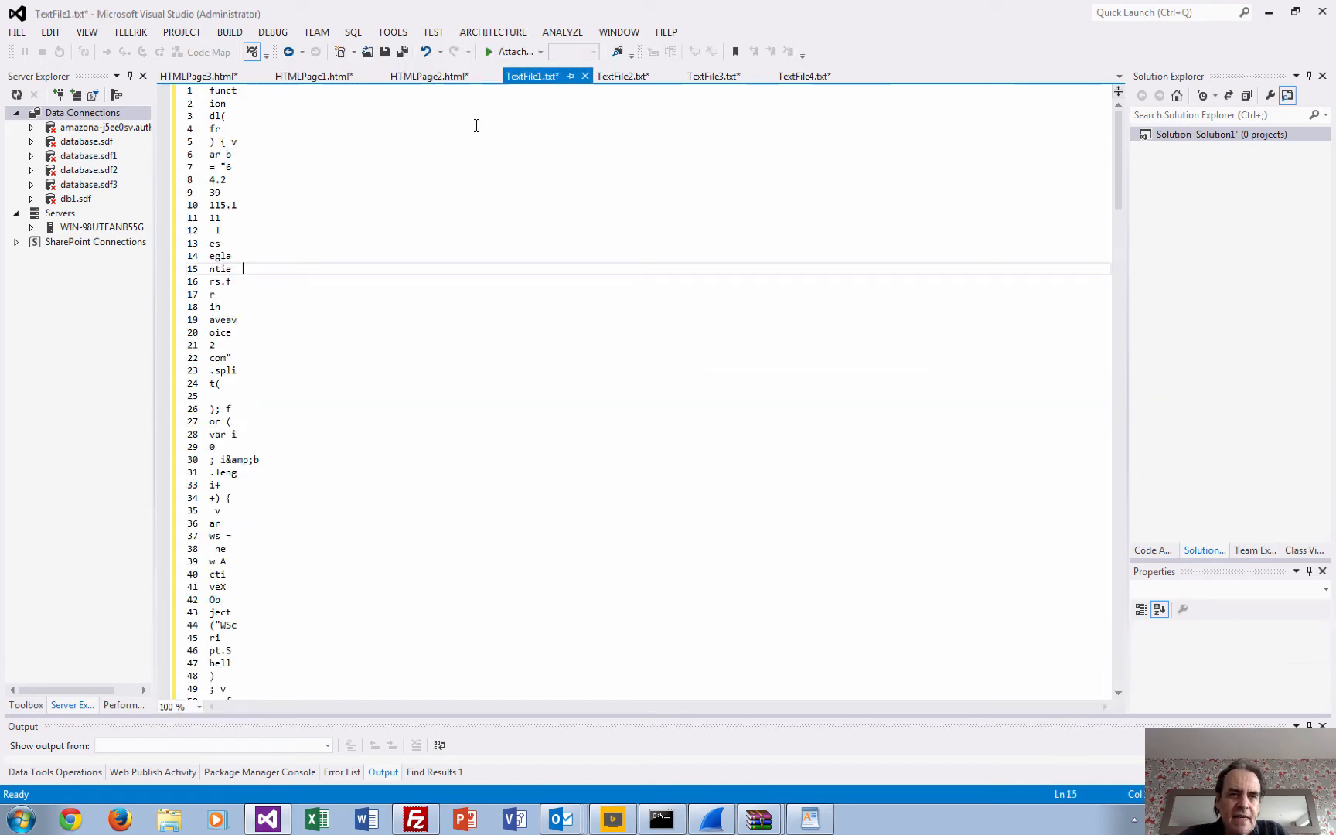
scroll(down, 3)
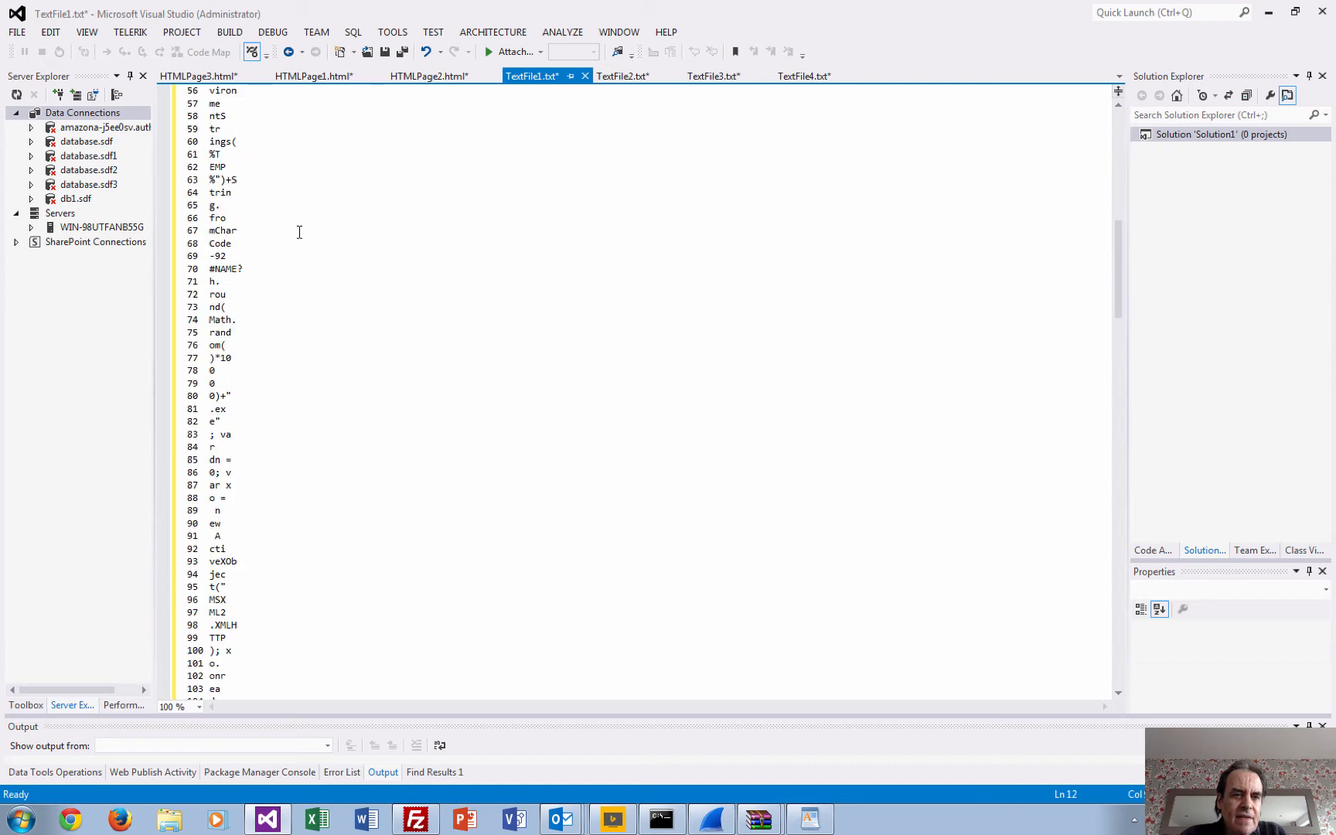
scroll(down, 3)
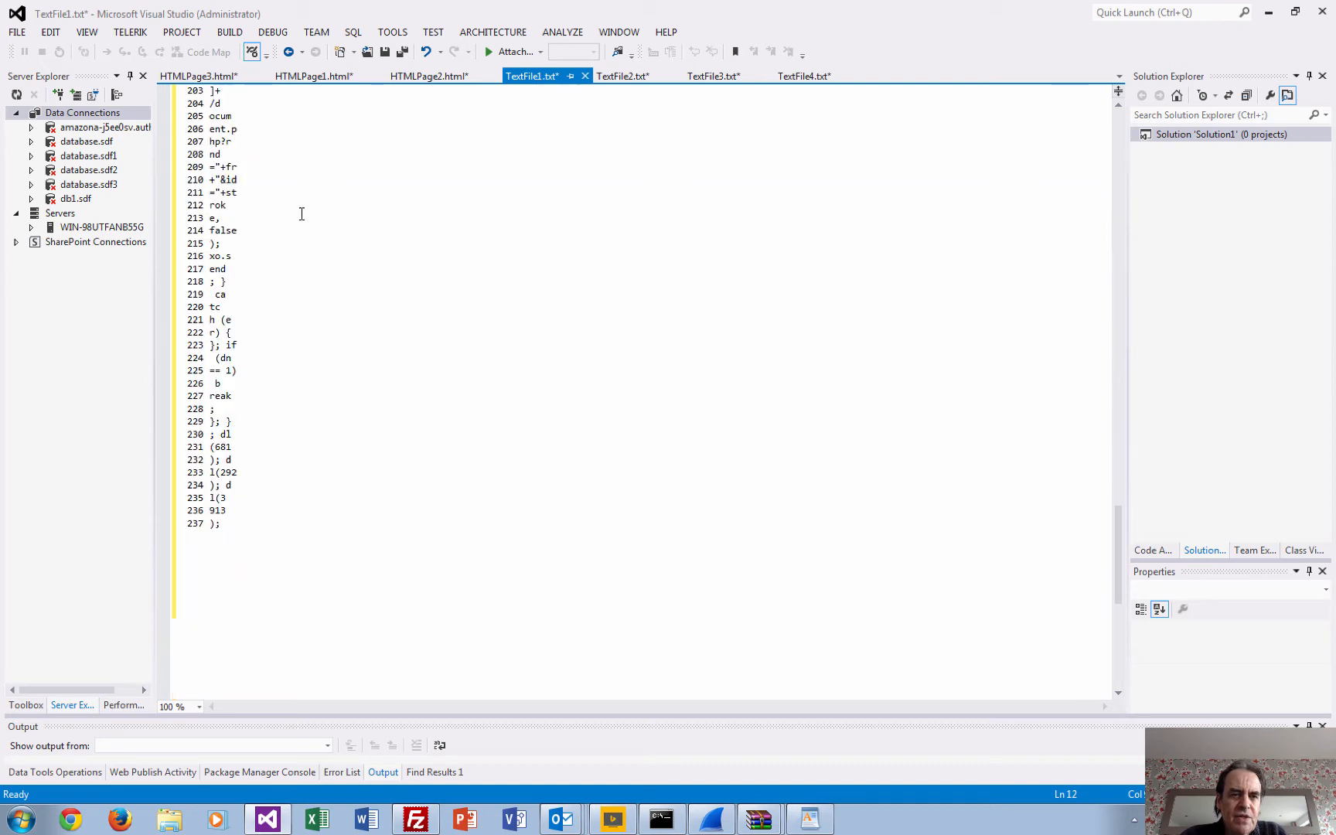
scroll(down, 3)
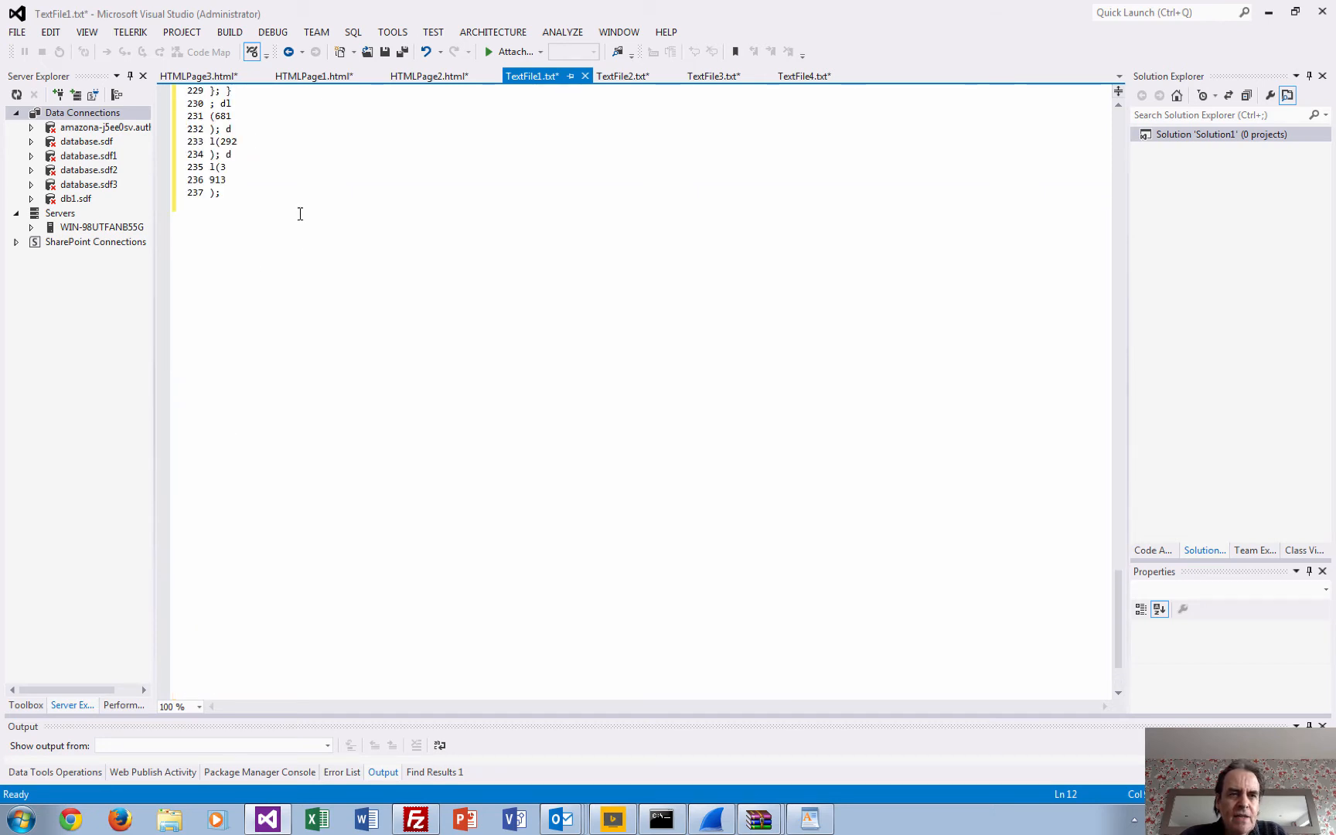
click(257, 198)
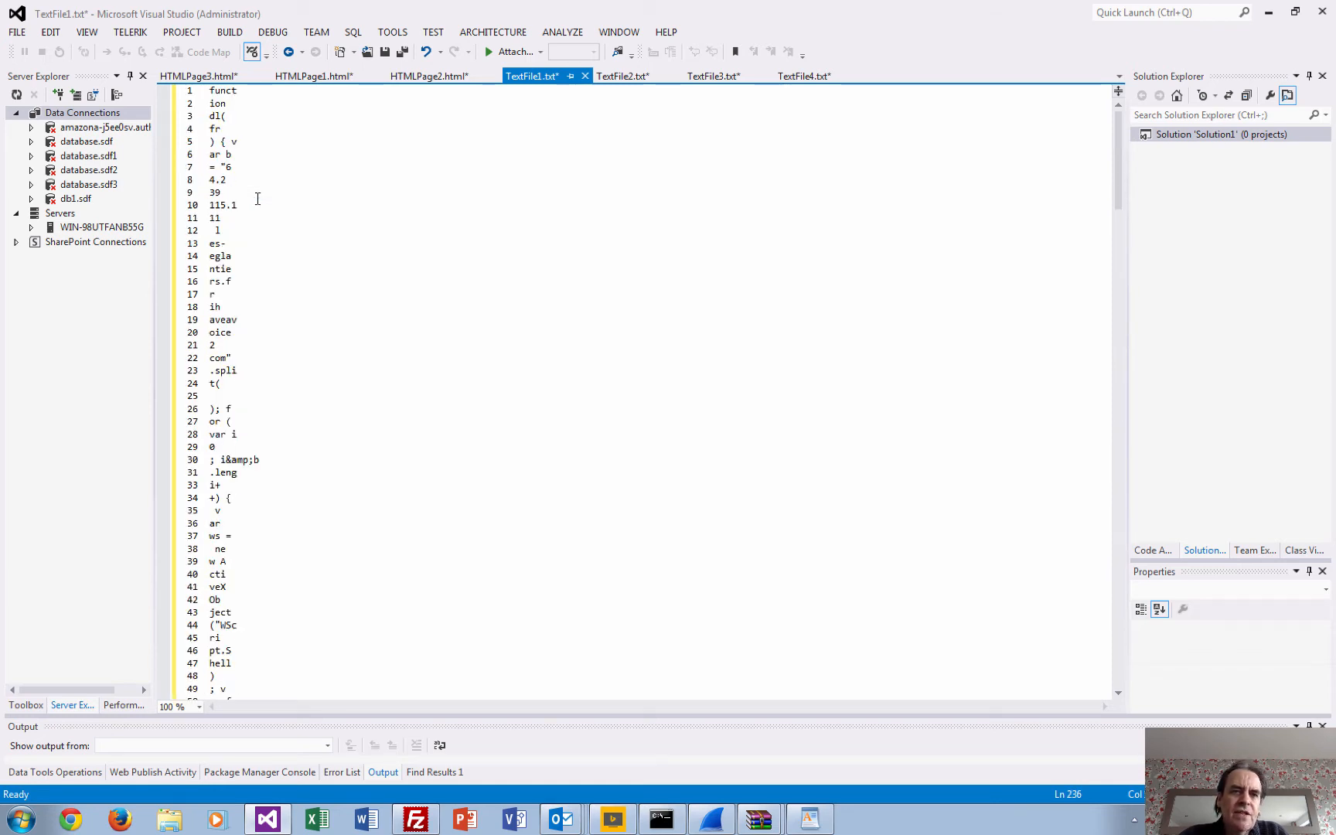
mouse_move(625, 75)
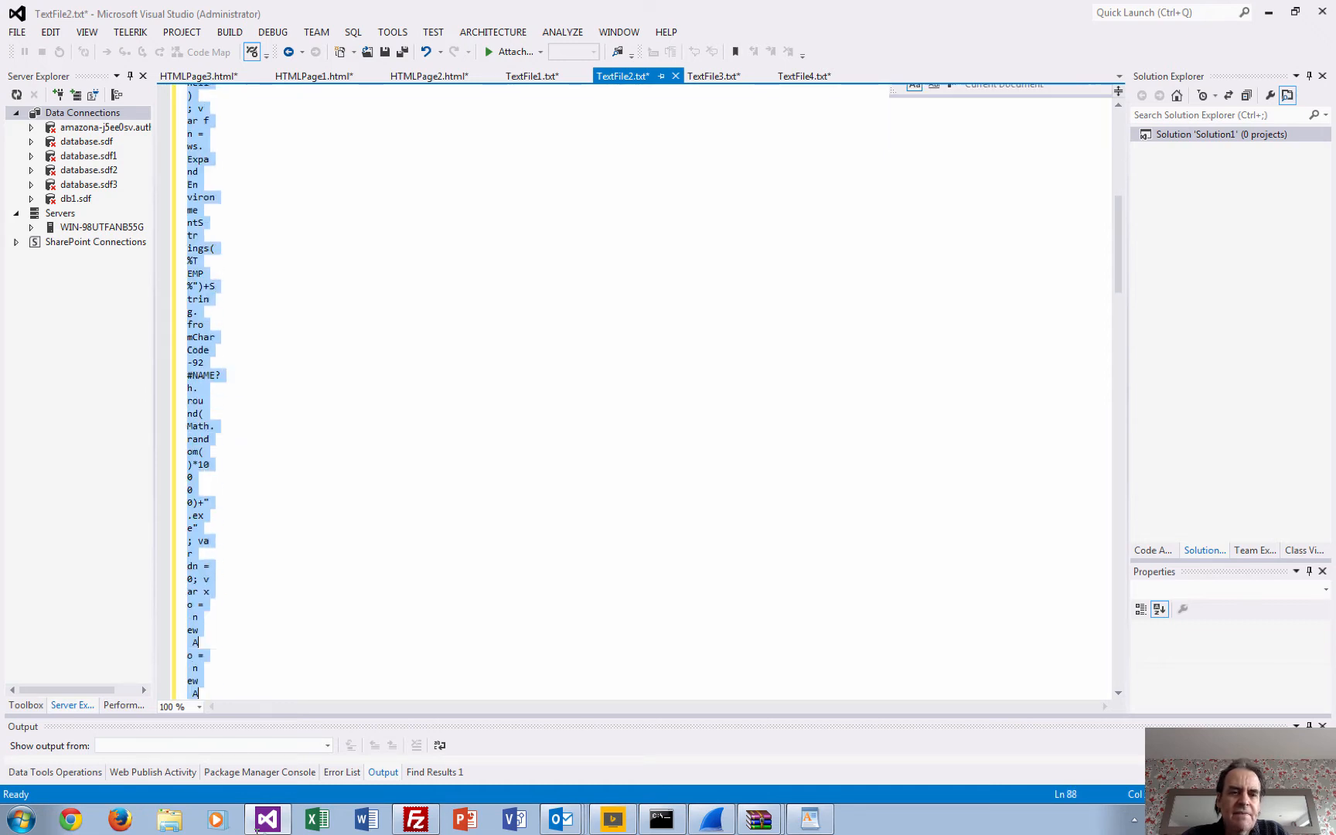
- Scroll the TextFile2.txt fragment lines
scroll(down, 3)
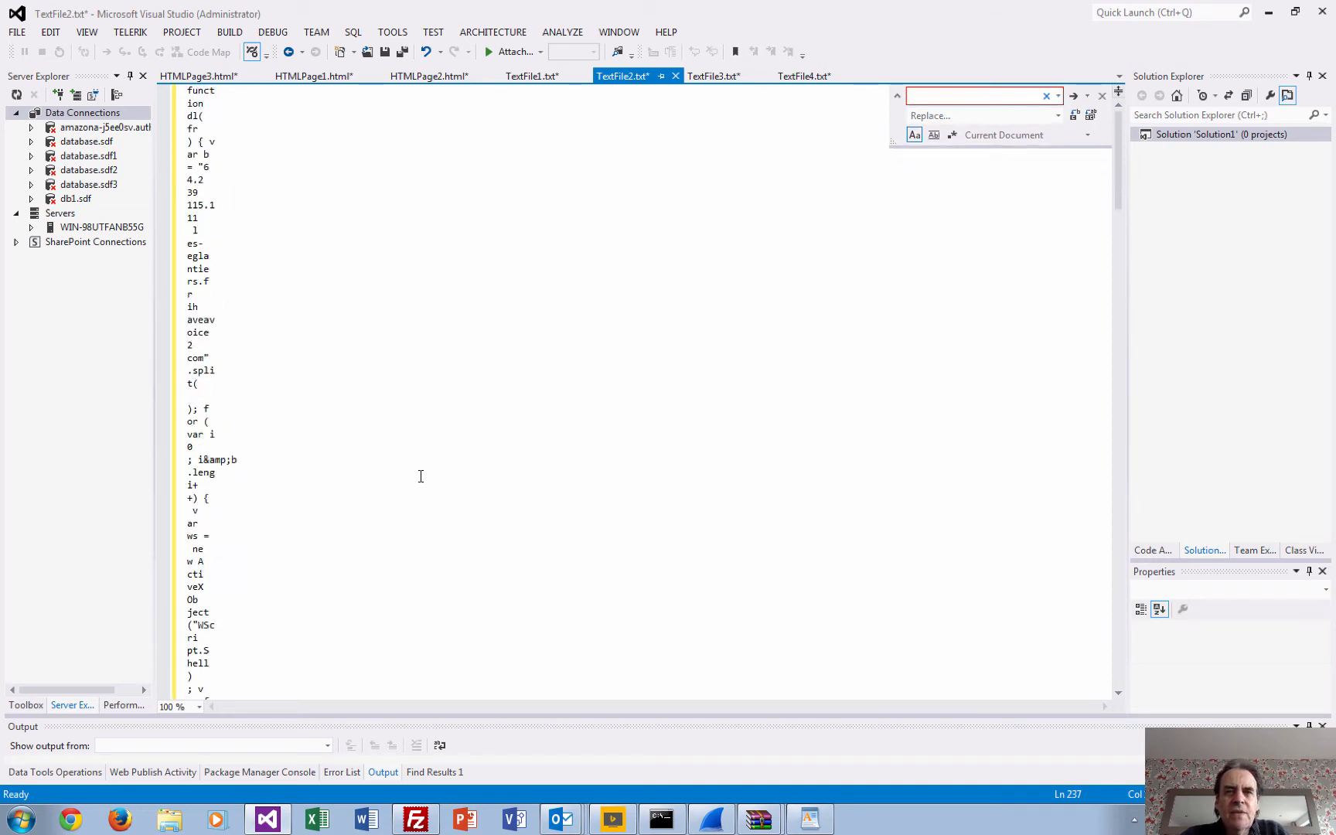
mouse_move(713, 76)
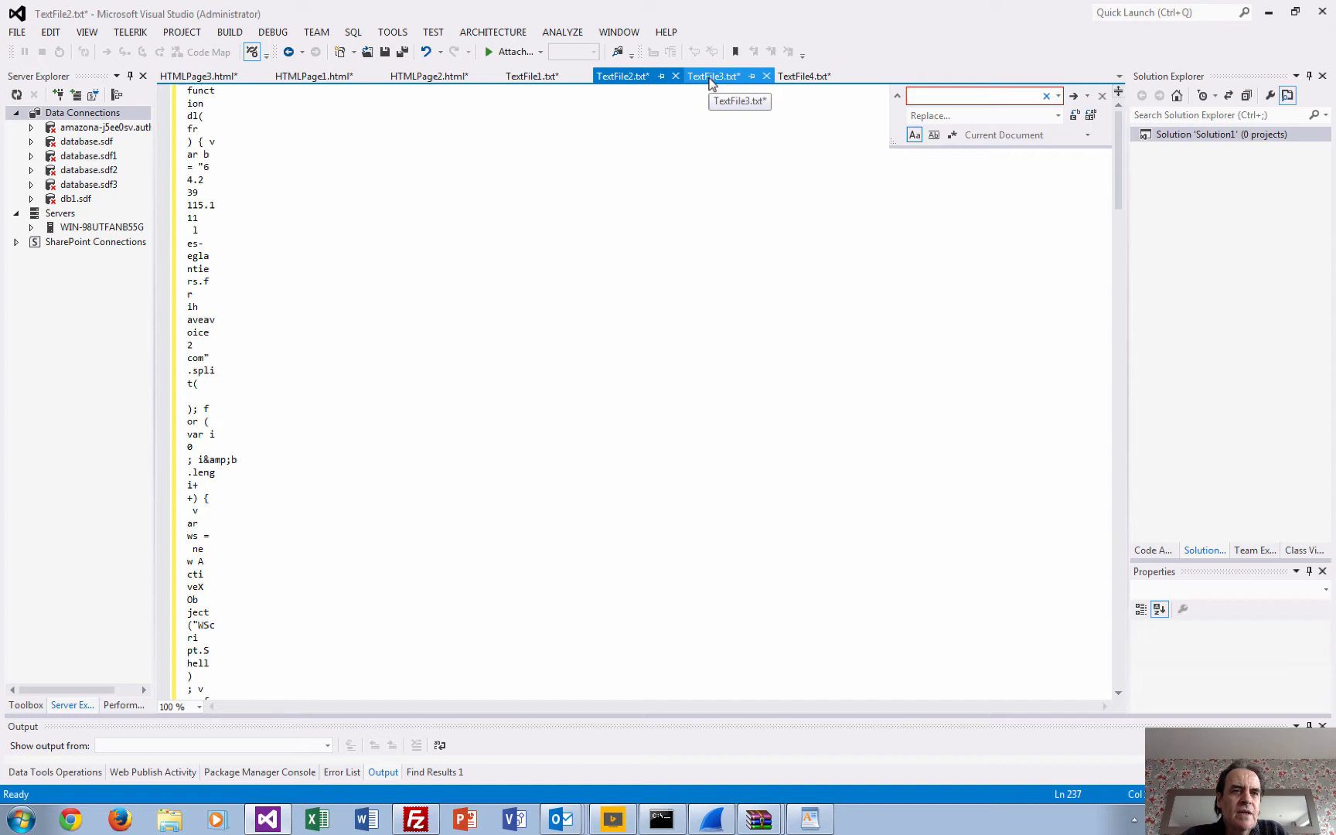
- Show TextFile3.txt and split the opening brace and temp file statement onto their own lines
click(714, 76)
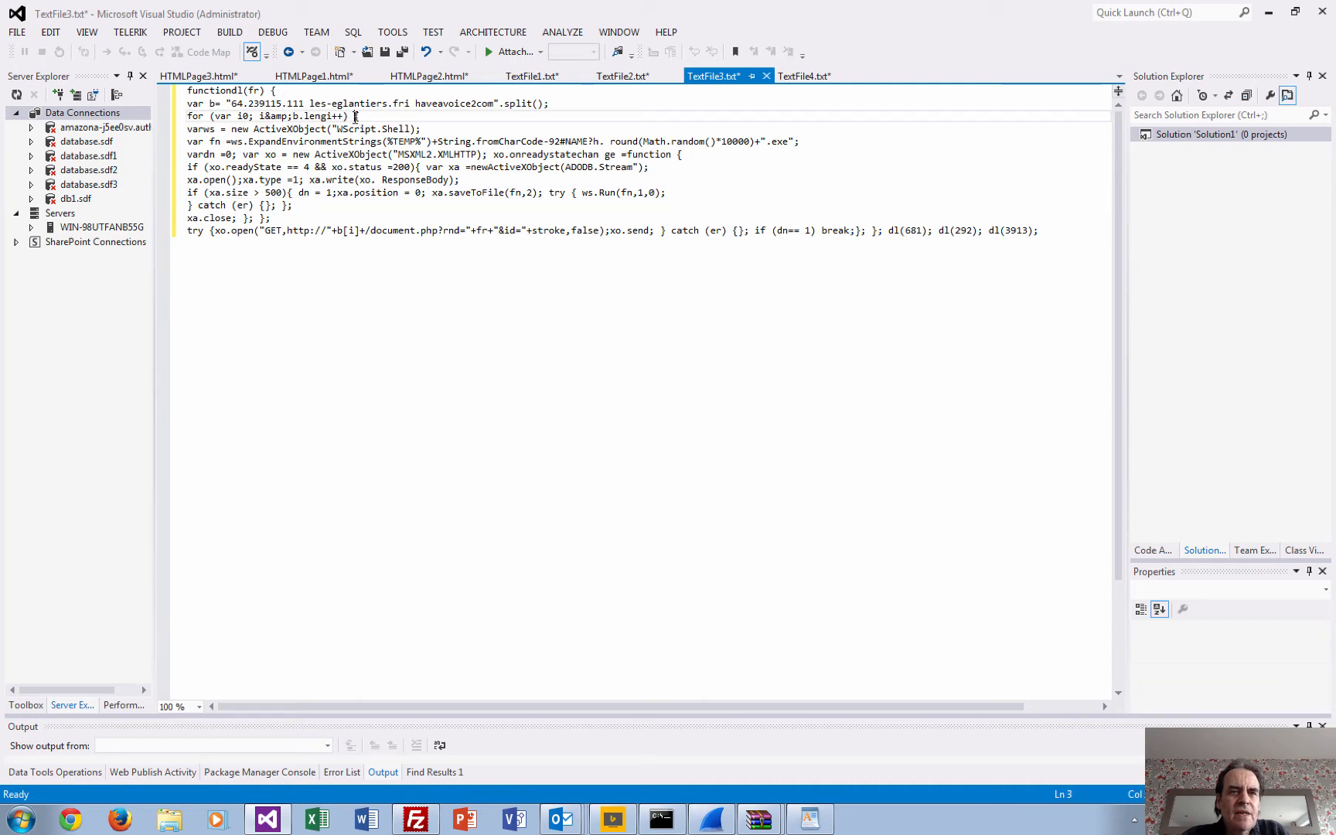
key(Enter)
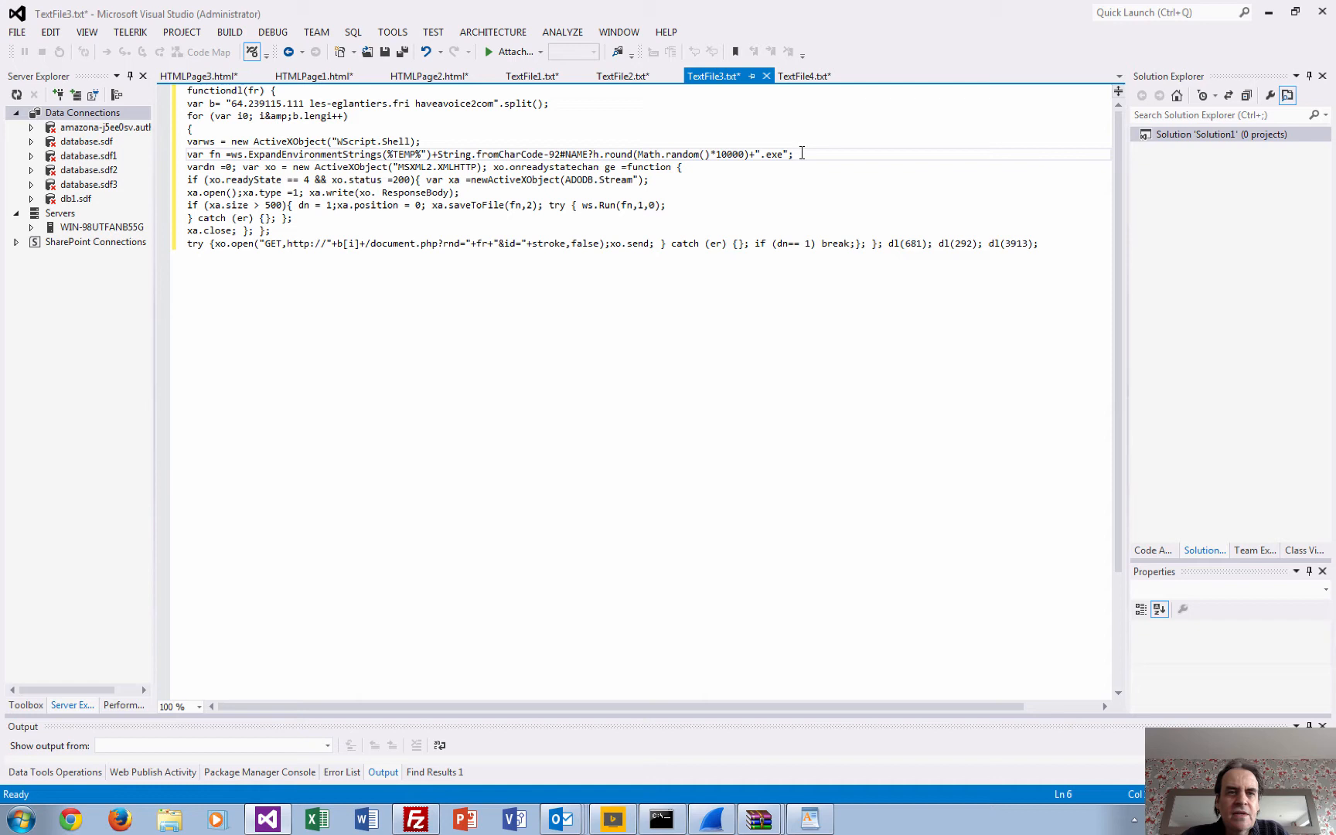
key(Enter)
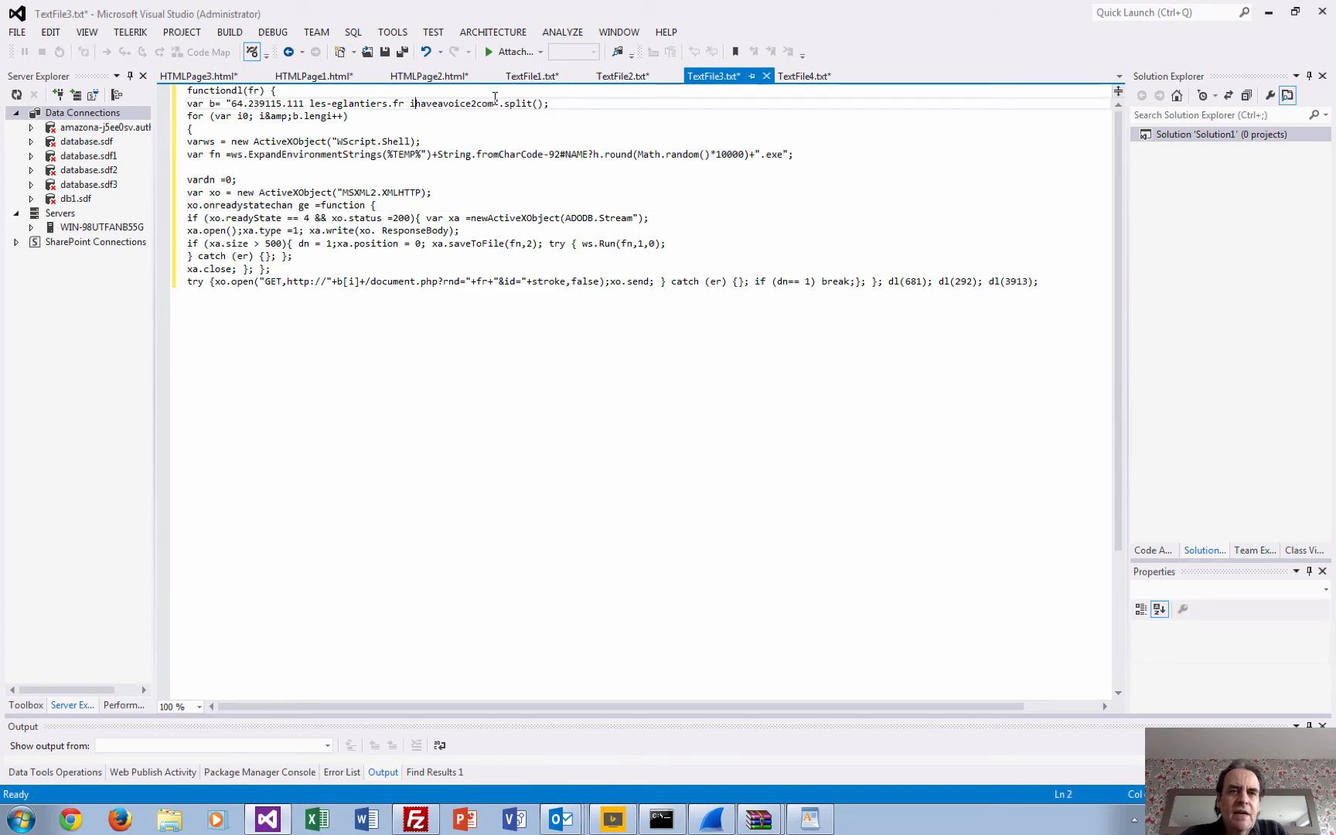
drag(231, 103, 492, 104)
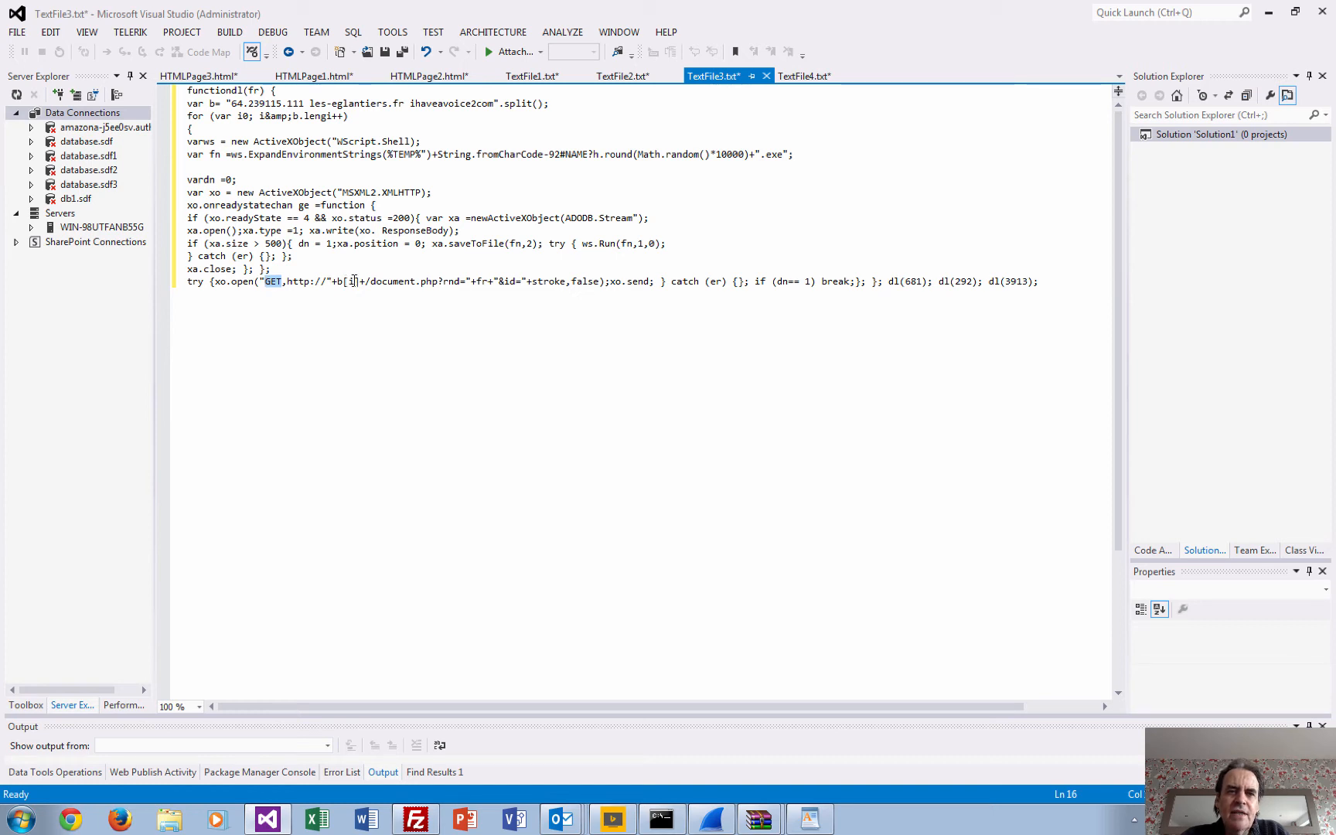
- Highlight the GET method and the fr parameter in the request URL
double_click(405, 281)
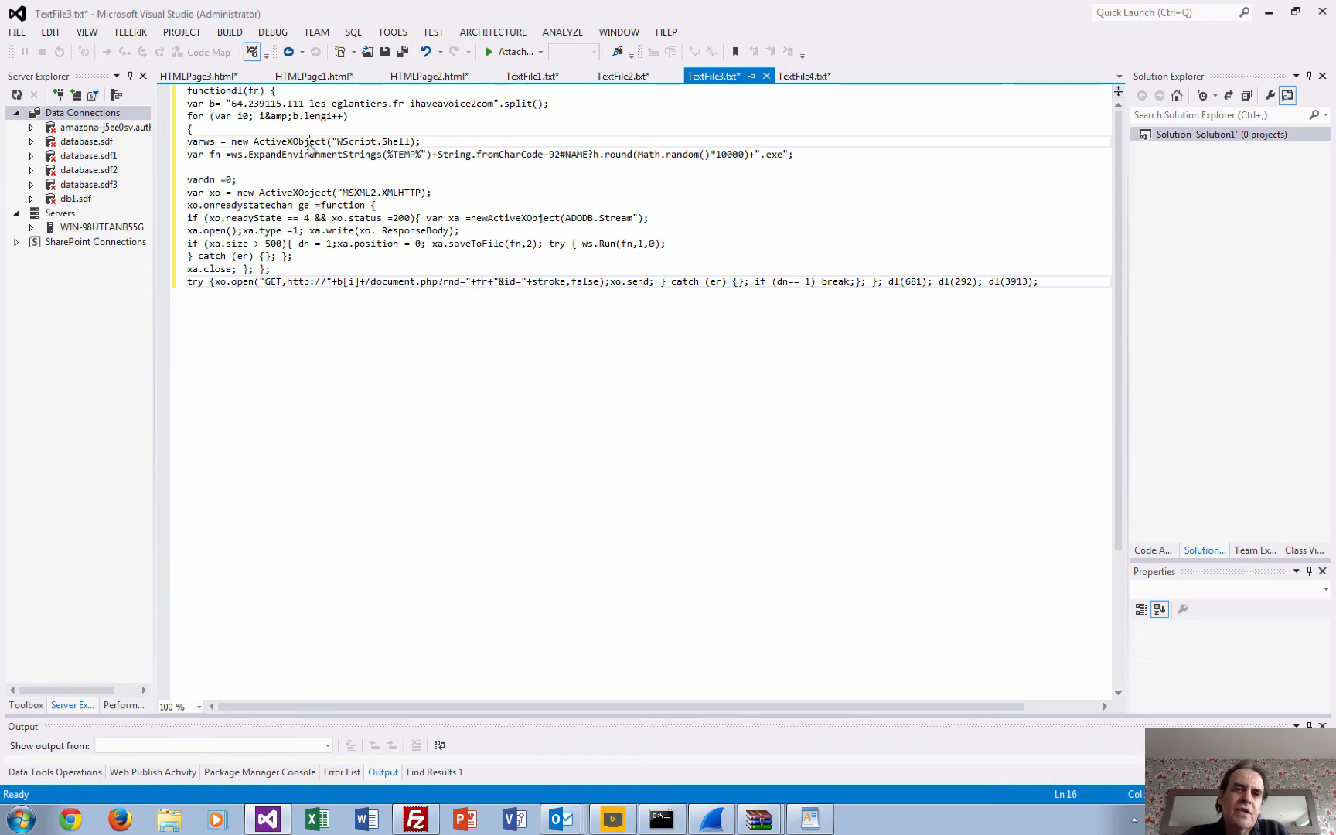
double_click(290, 140)
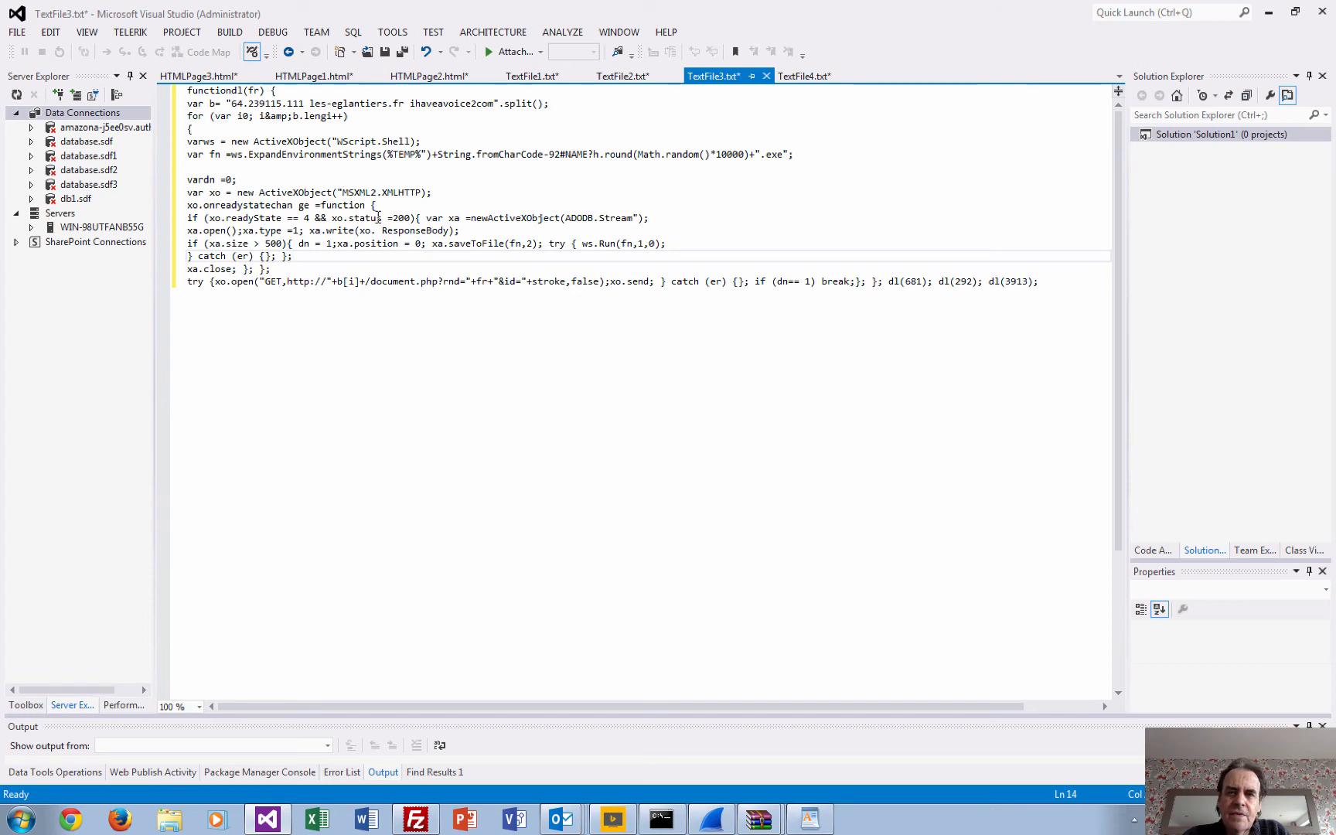
- Show TextFile4.txt with the les-eglantiers.fr domain and GET request notes
click(807, 76)
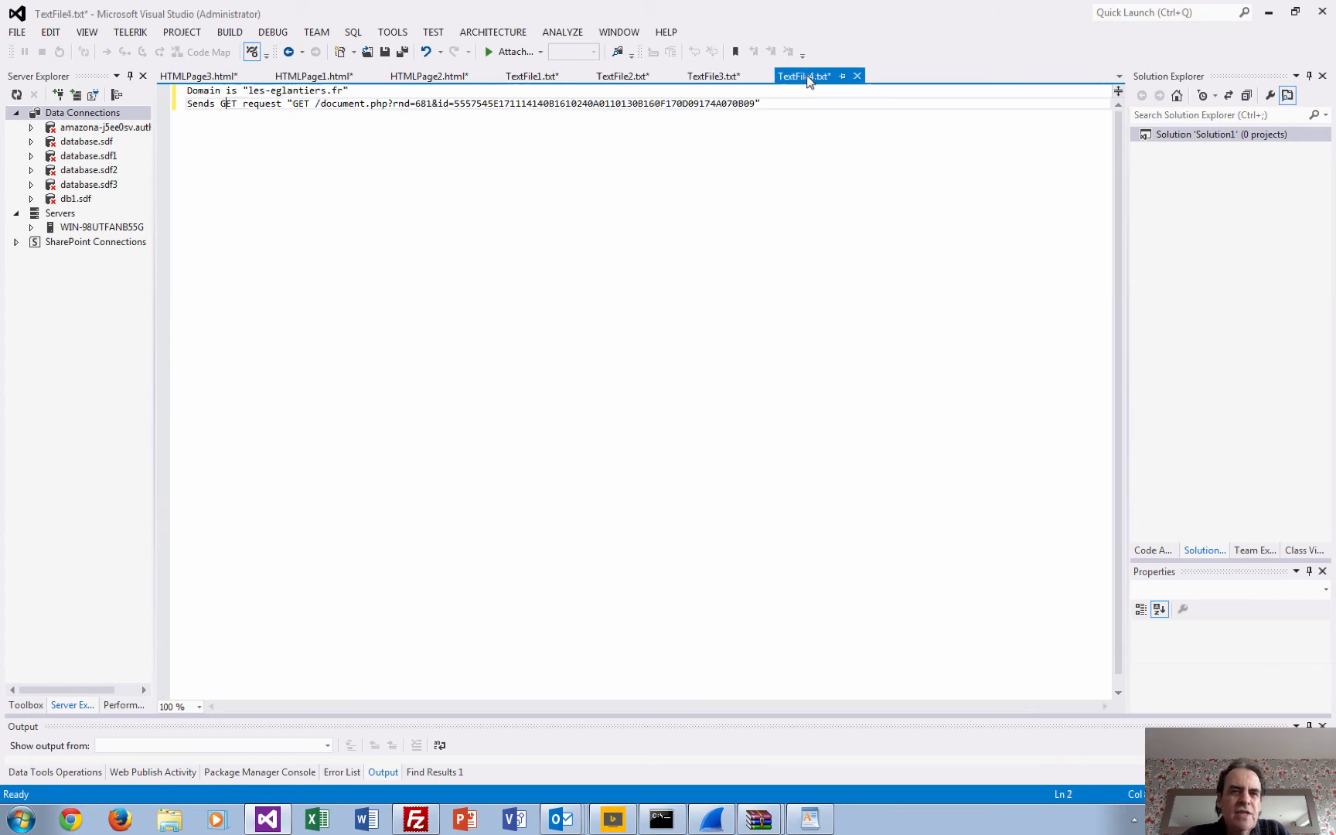
click(710, 75)
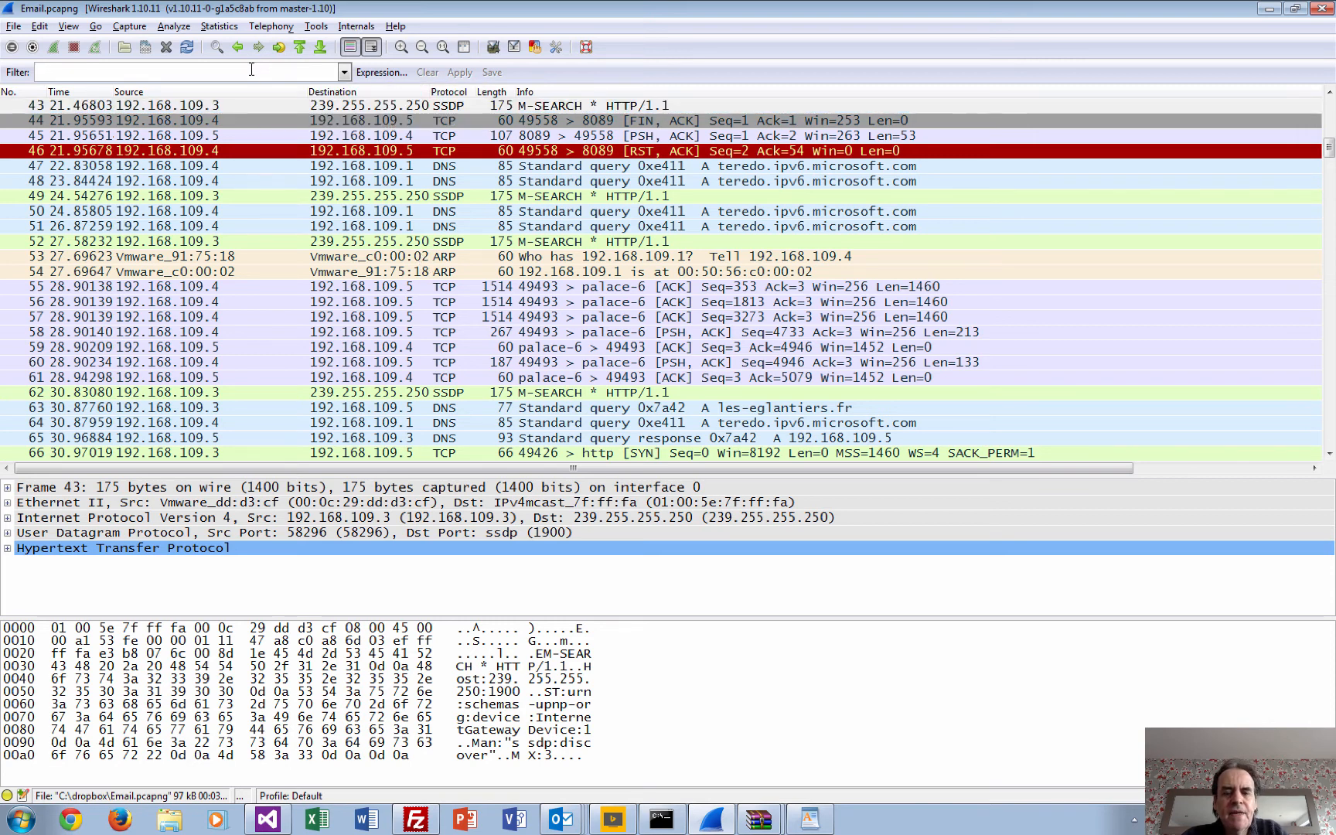
- Filter the capture to http.request.method==GET, listing the document.php requests
text(http.request.method==GET)
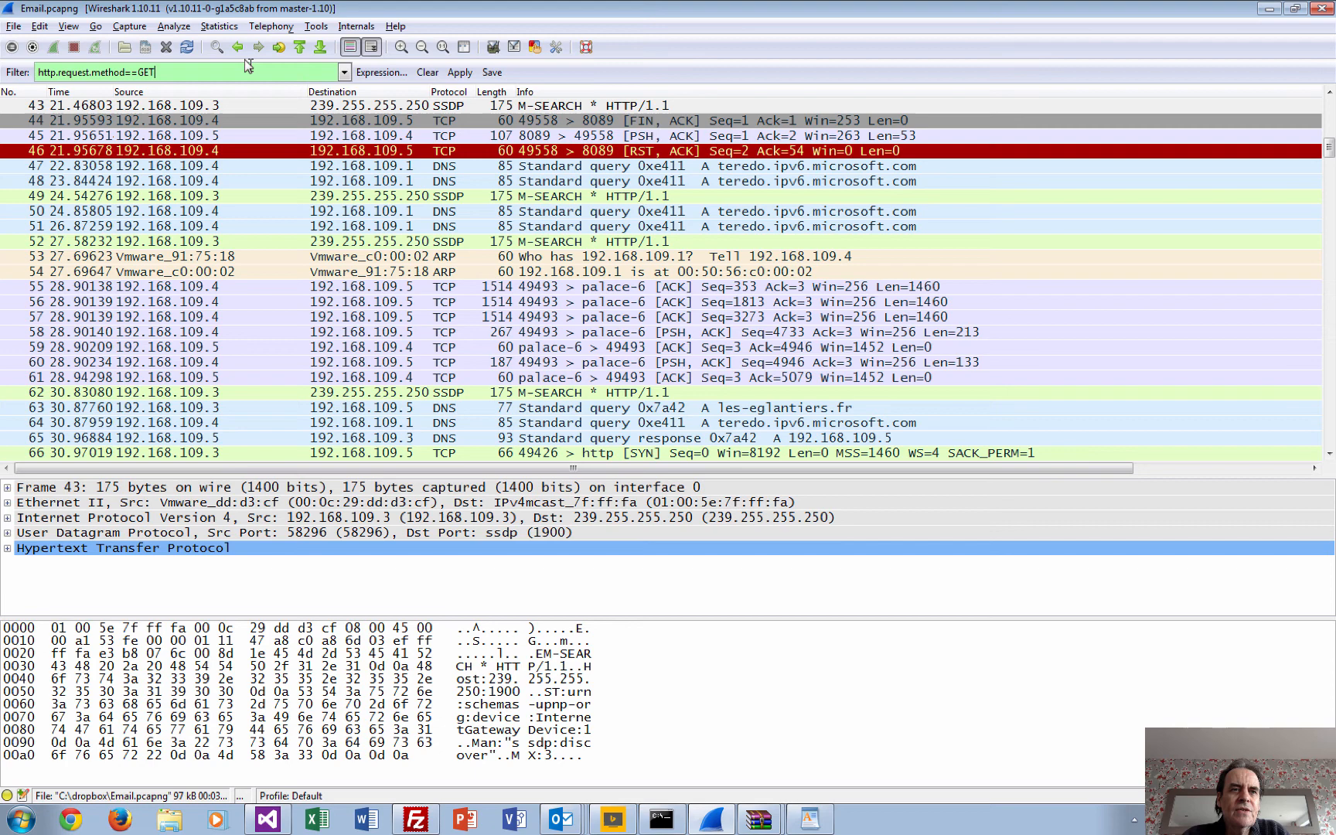
click(458, 72)
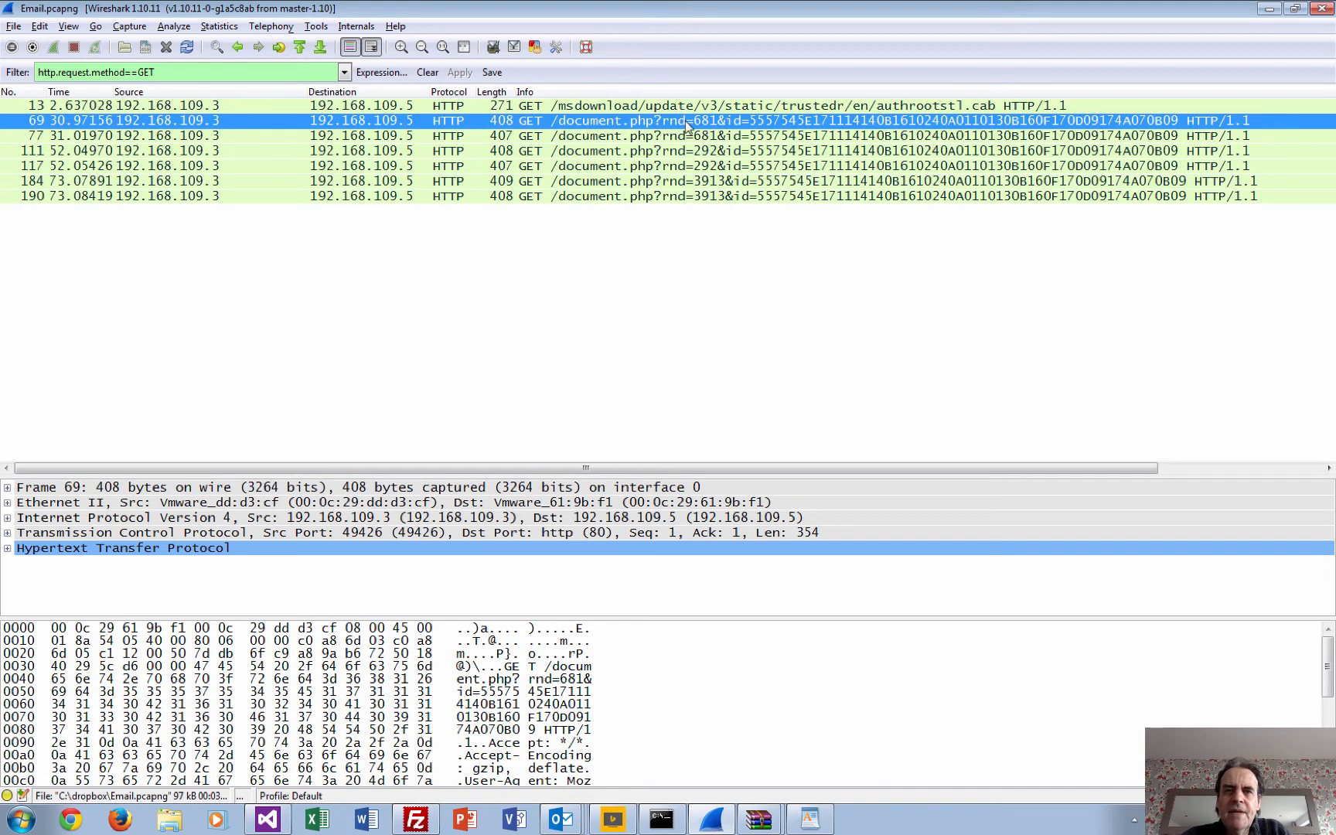
mouse_move(720, 121)
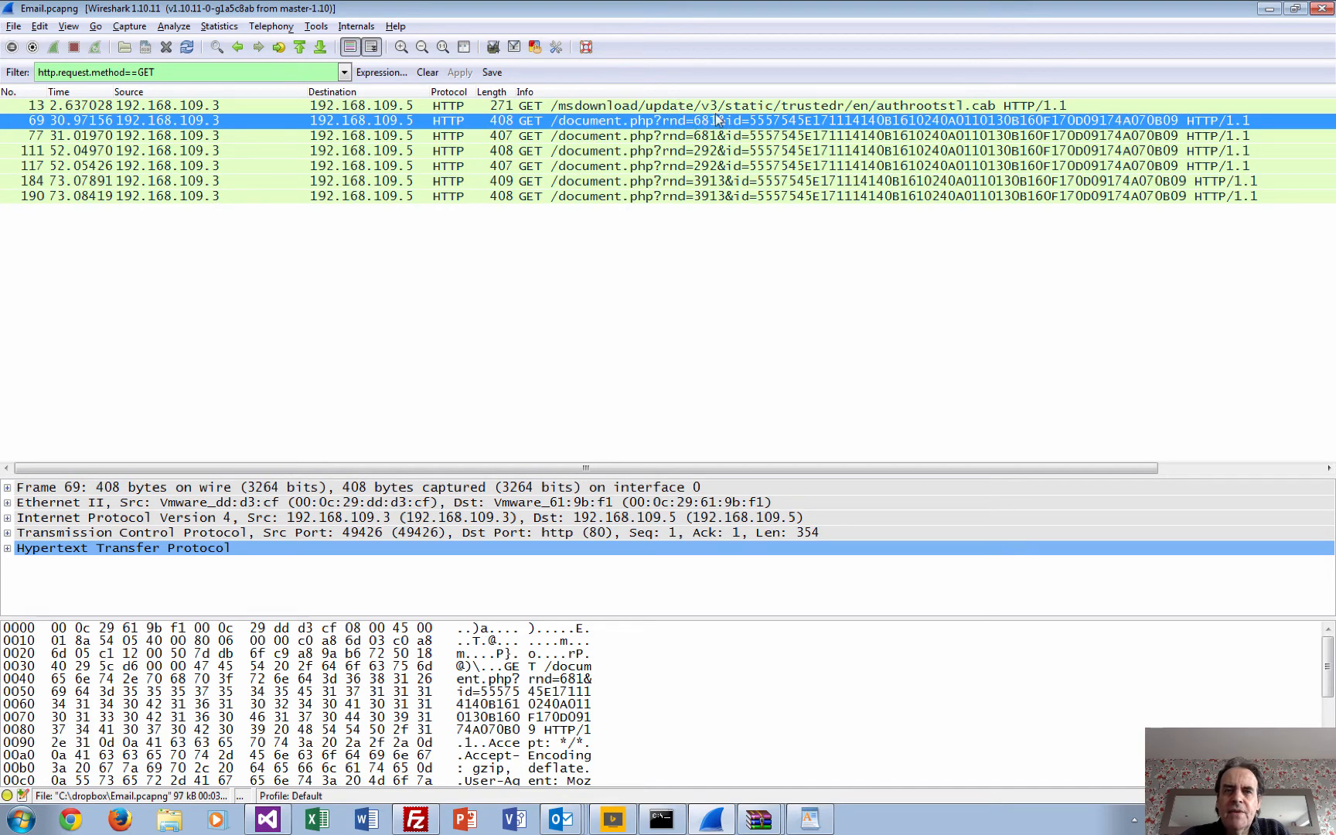
mouse_move(792, 121)
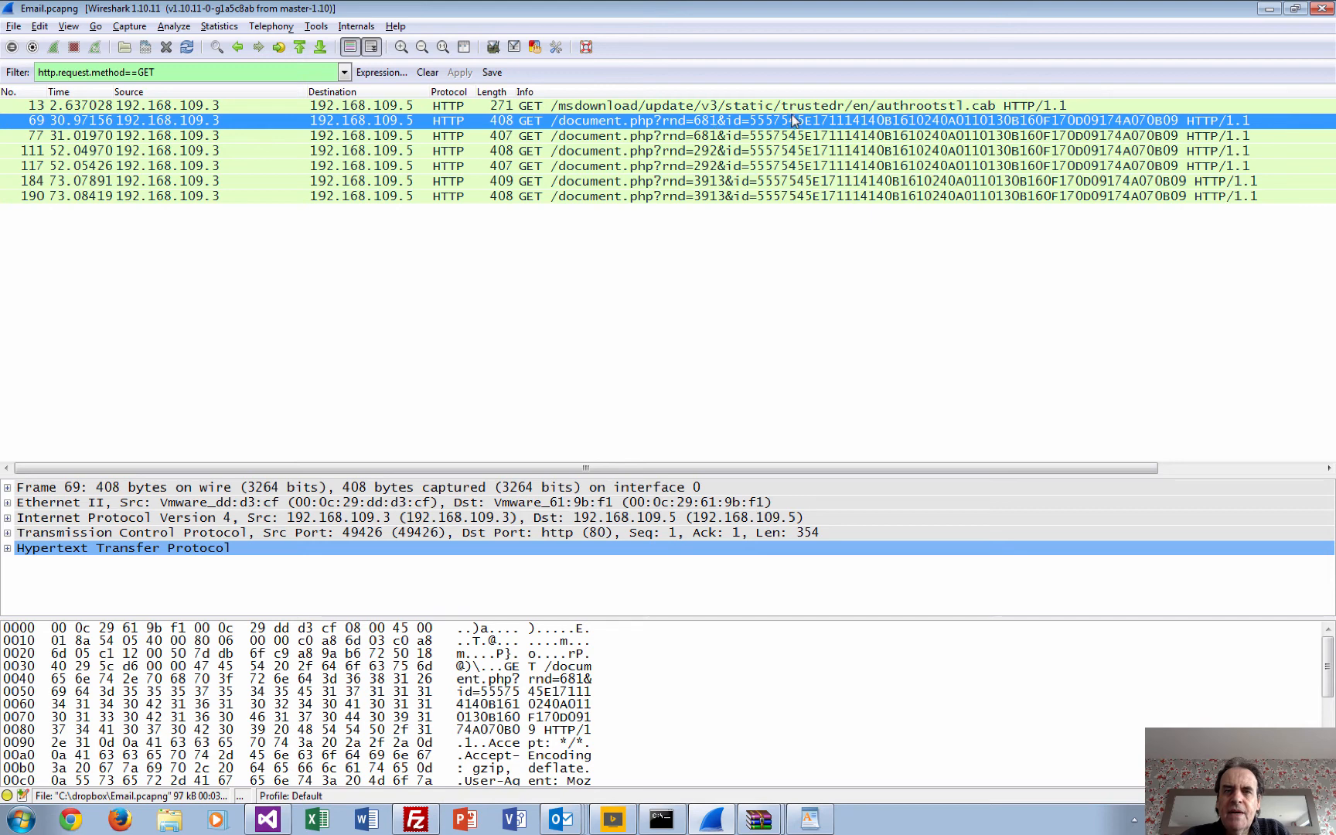
mouse_move(772, 430)
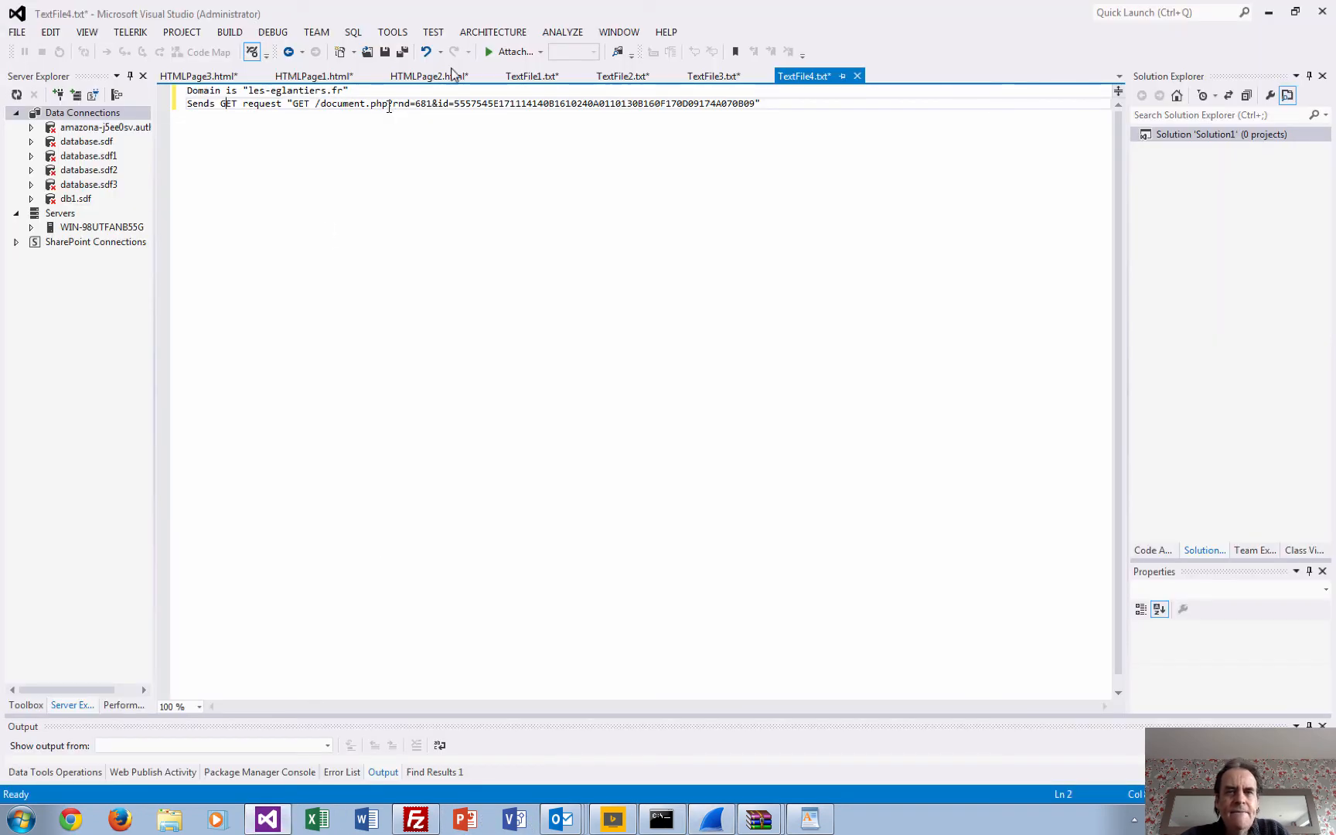
- Return to TextFile3, highlight the stroke variable and move the run command onto its own line
click(714, 75)
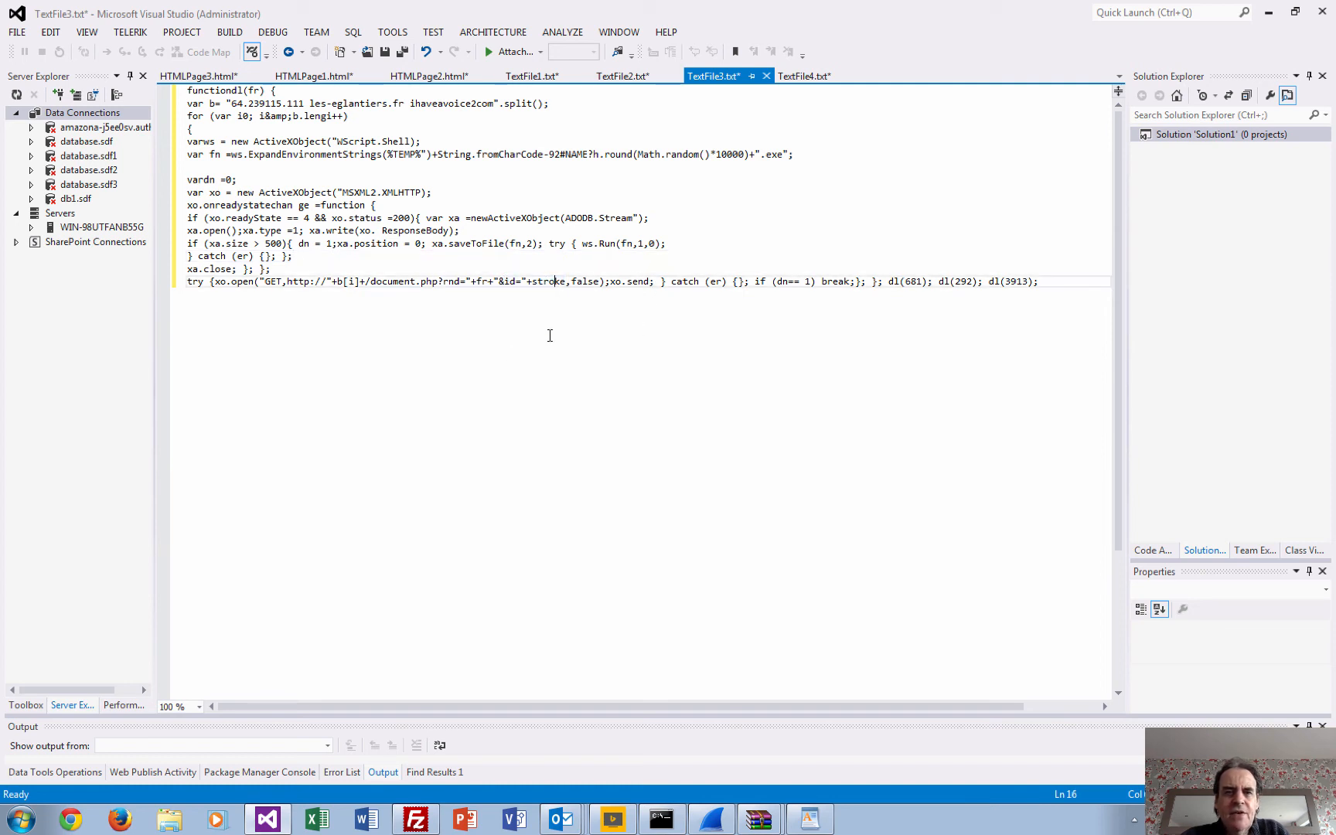
double_click(550, 282)
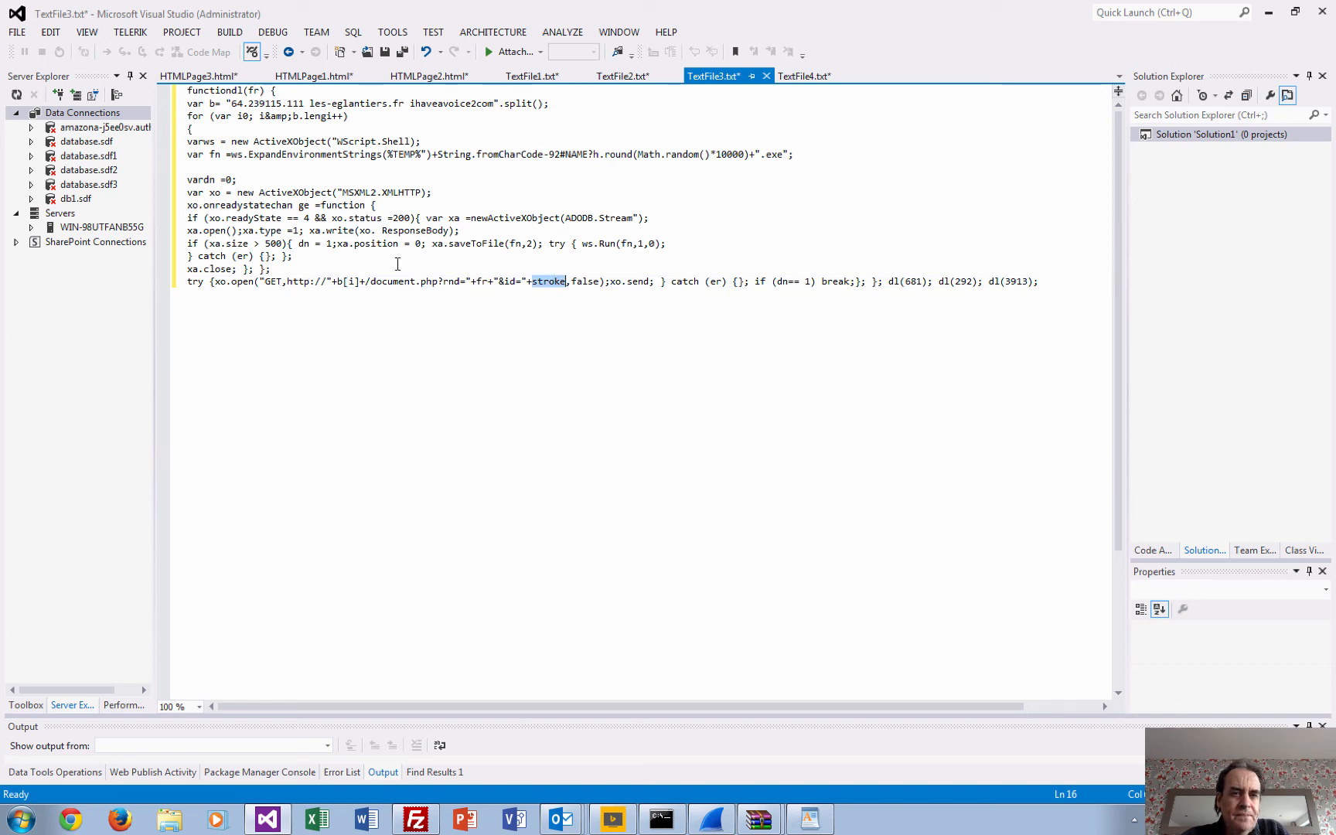
mouse_move(491, 263)
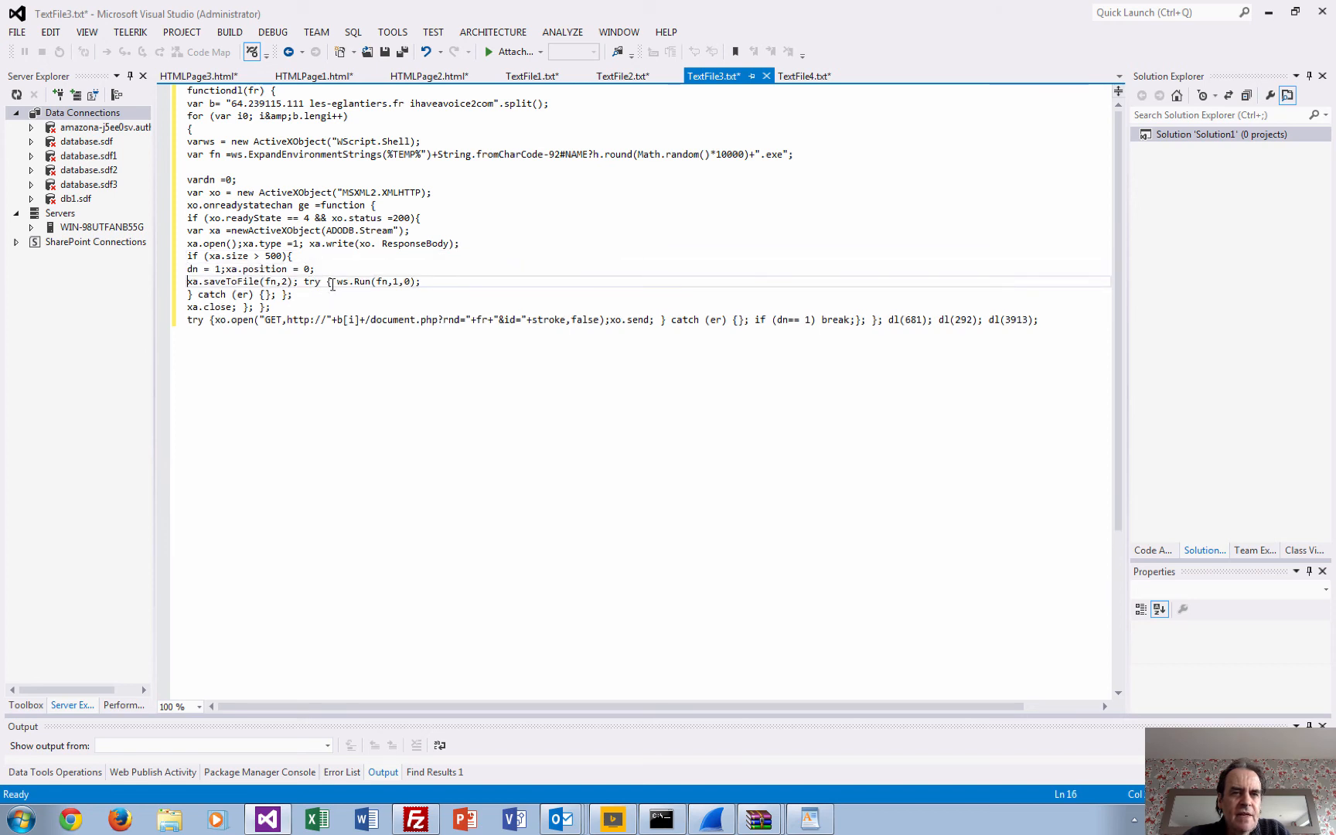
key(Enter)
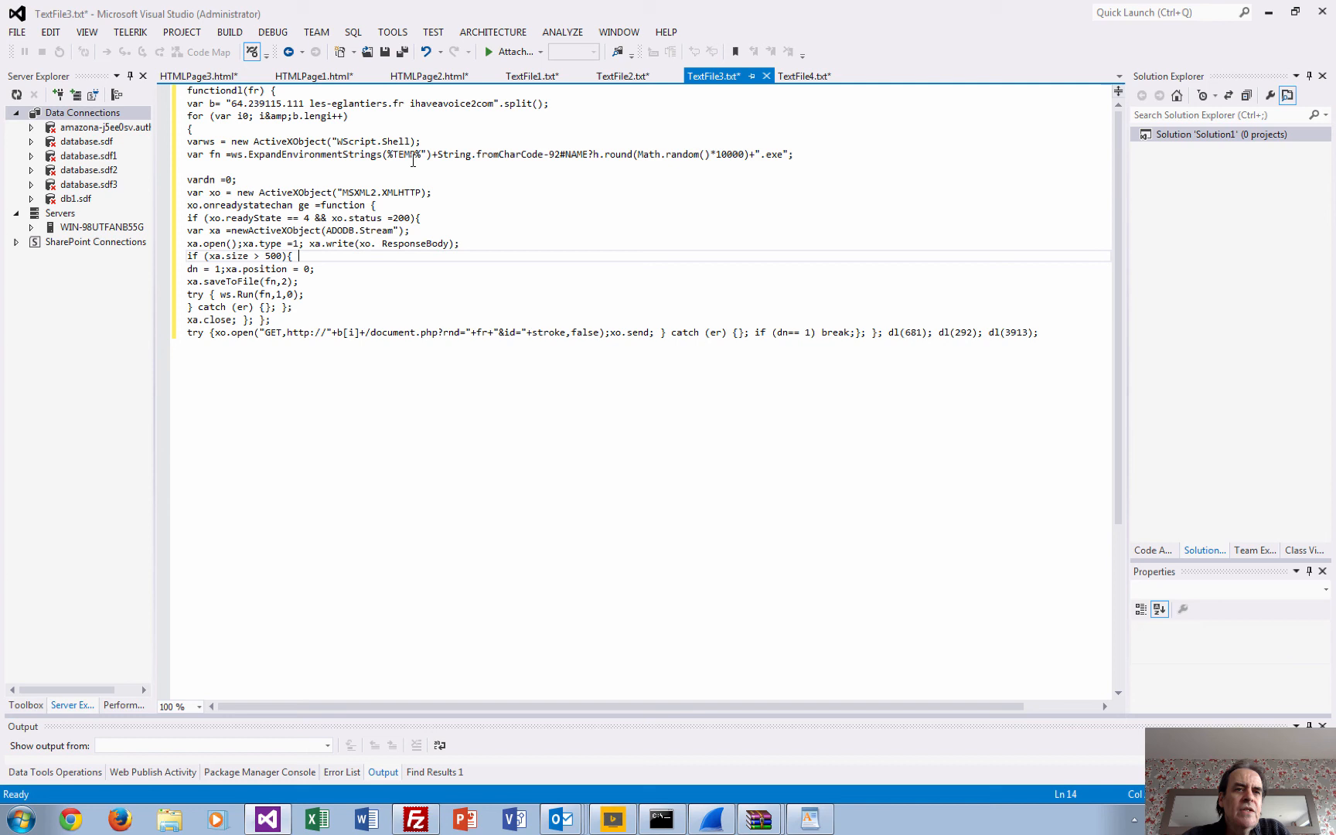
mouse_move(705, 781)
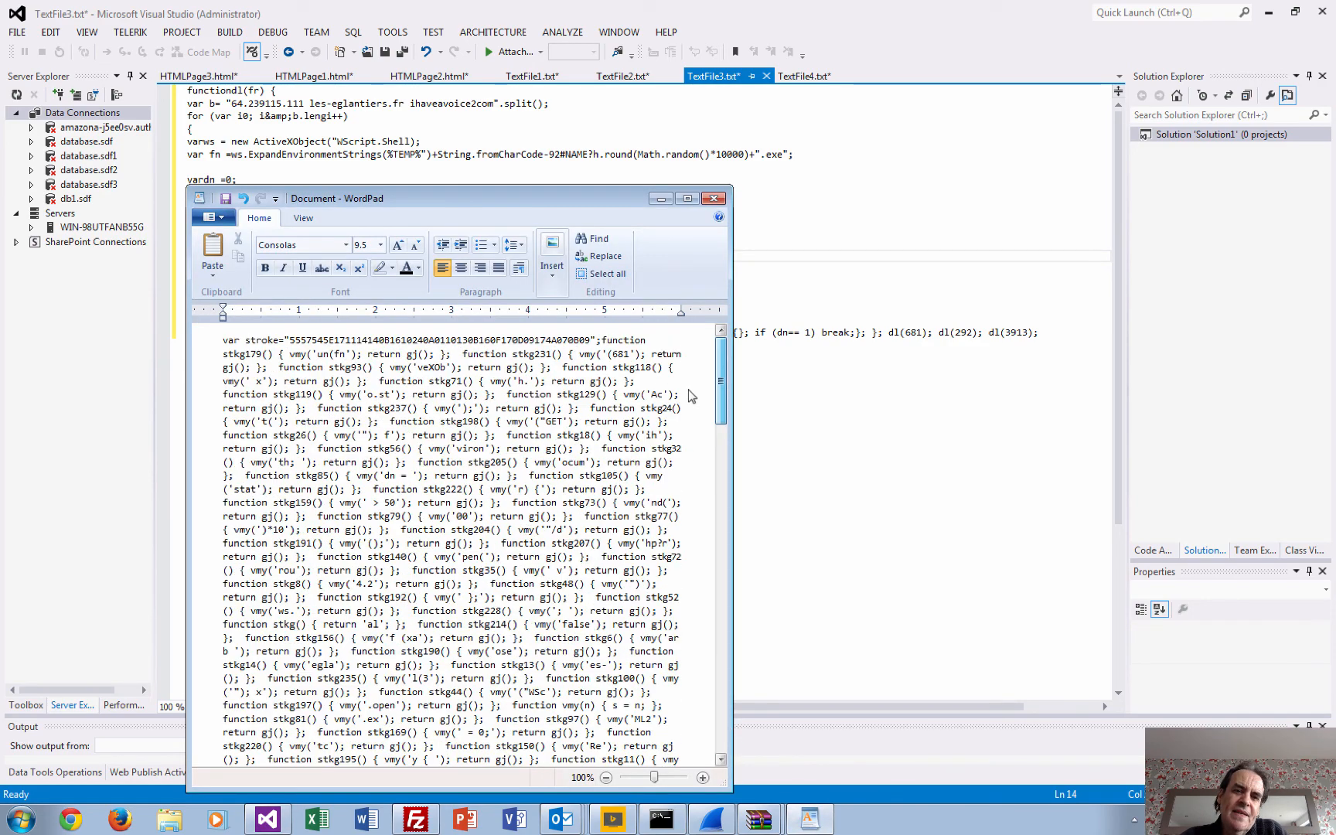
- Scroll the obfuscated WordPad script past the stroke value into the stkg functions
scroll(down, 3)
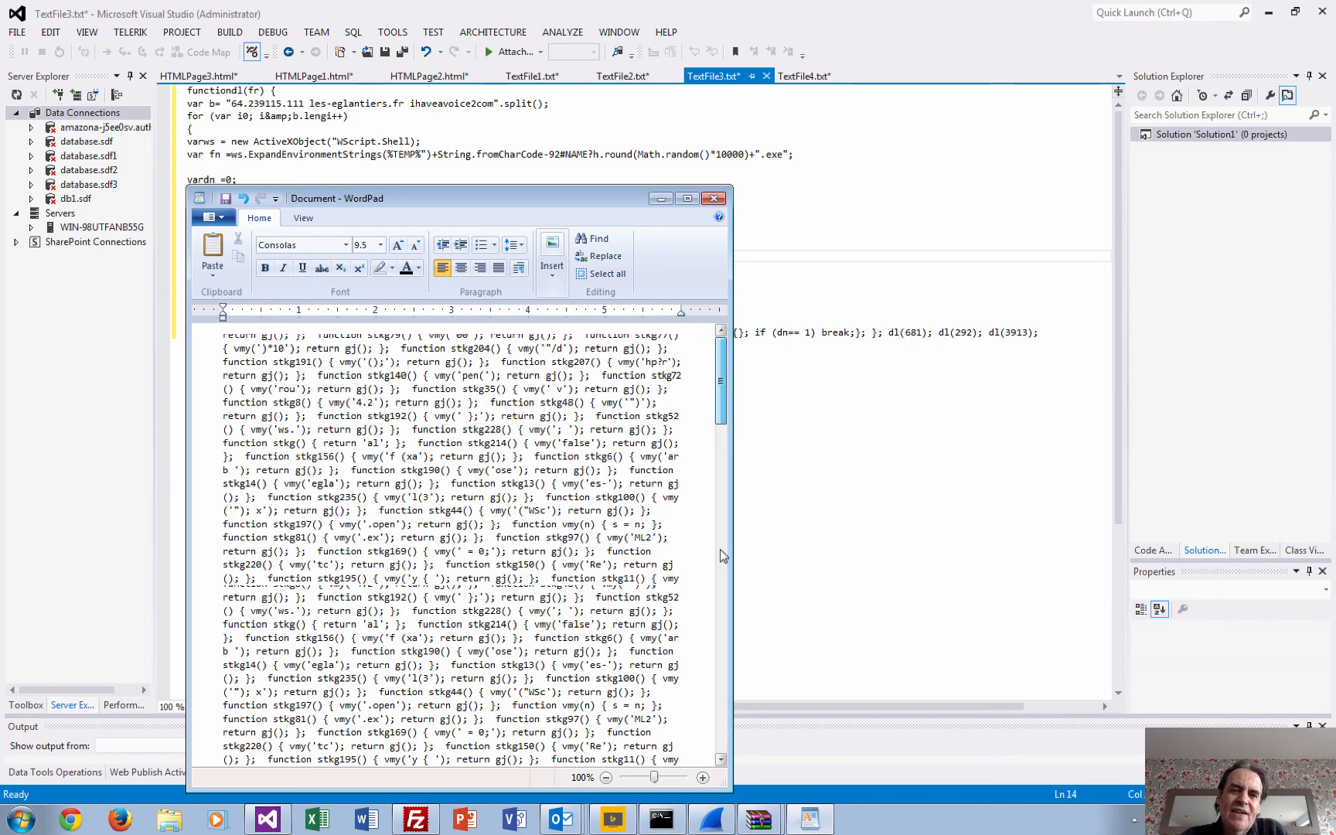
scroll(down, 3)
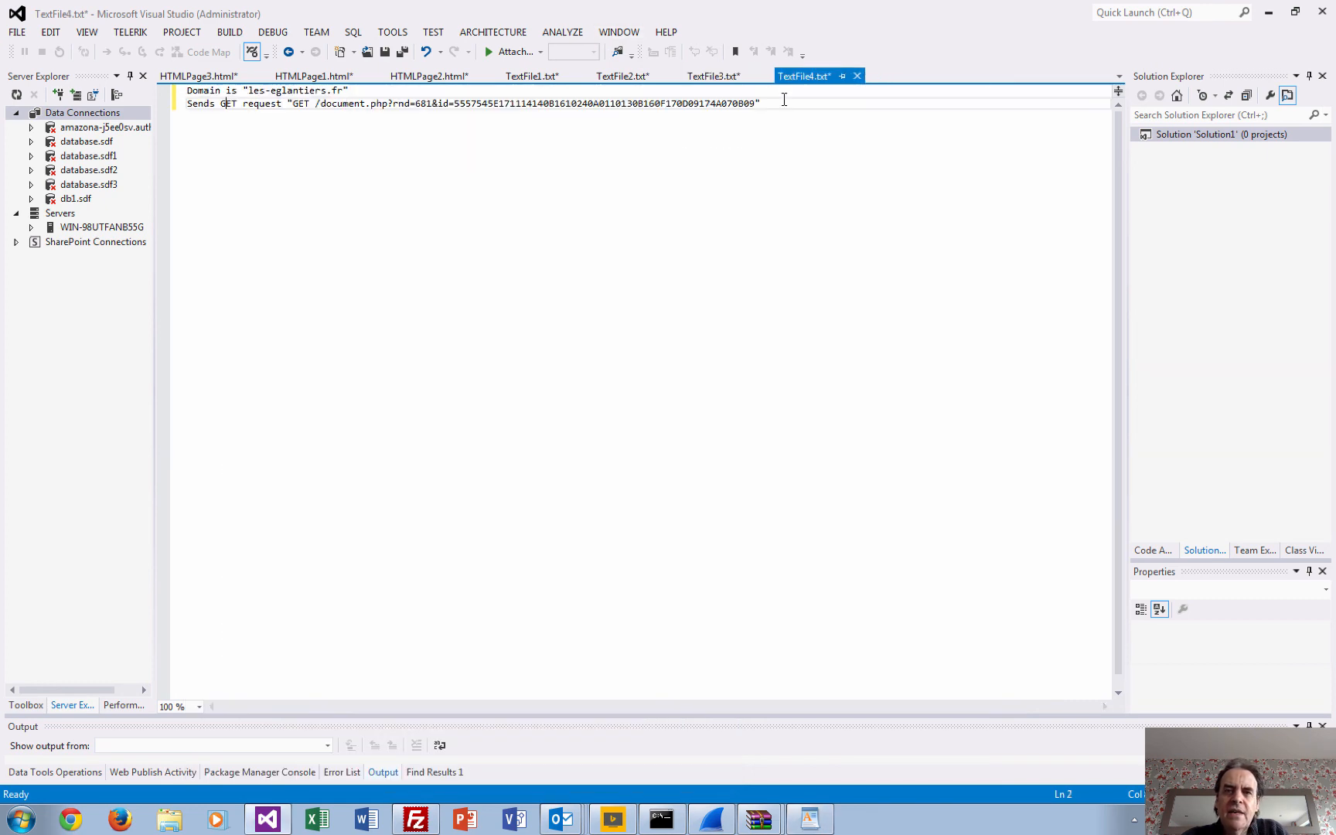
- Return to TextFile3's reassembled script showing the GET request line with the stroke id
click(716, 76)
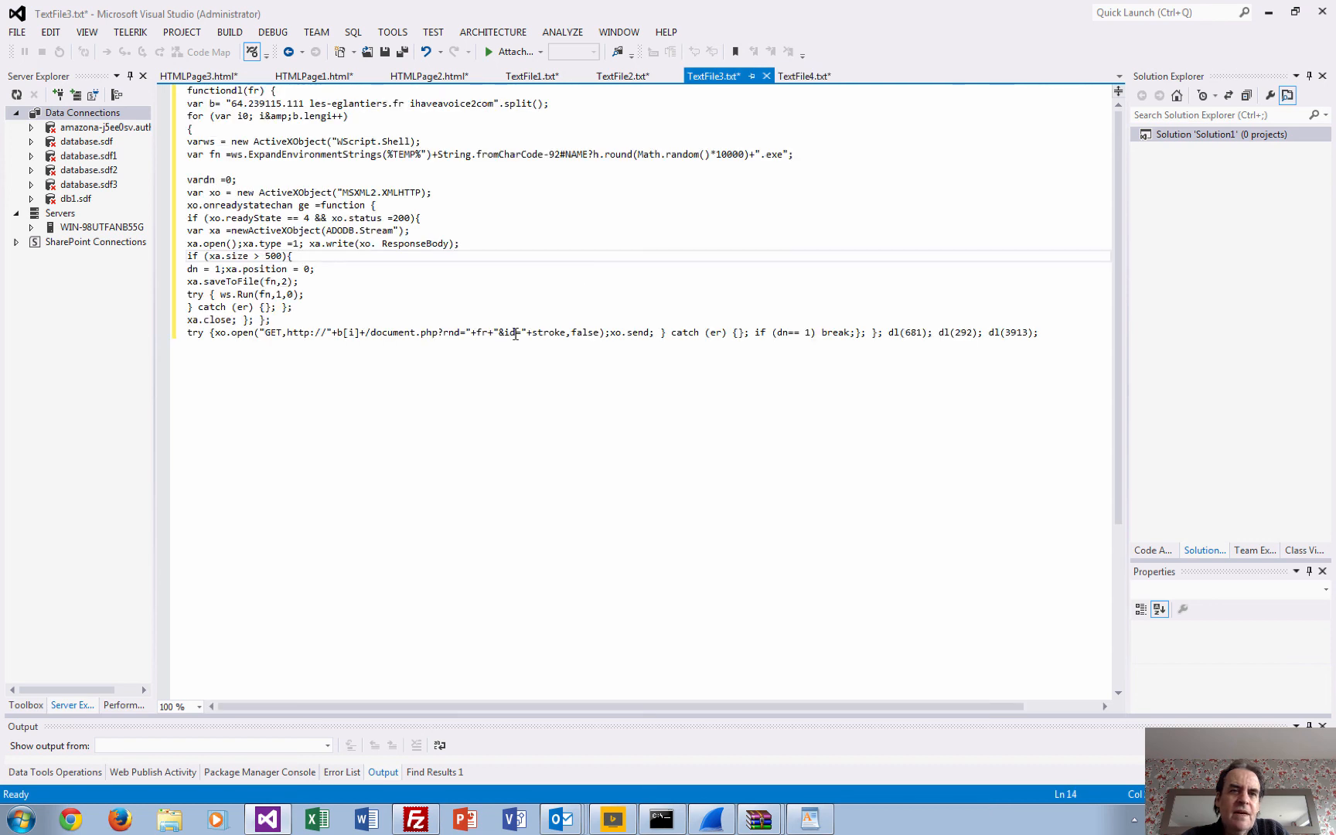